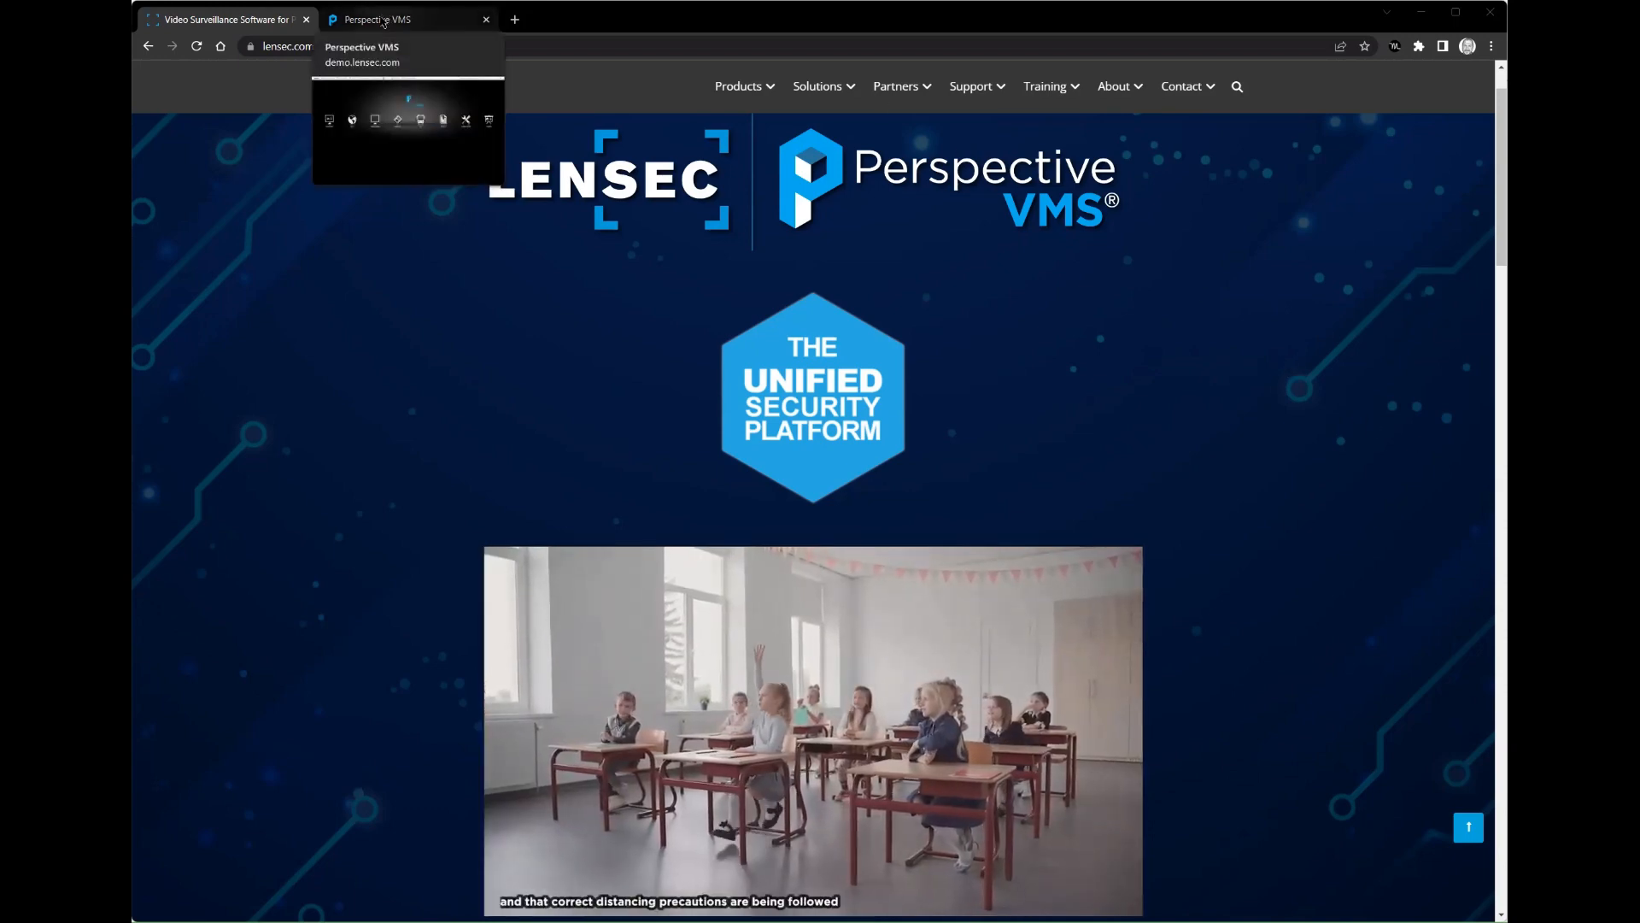
Switch to the Perspective VMS demo tab showing the welcome page of modules.
{"action": "left_click", "coordinate": [387, 19]}
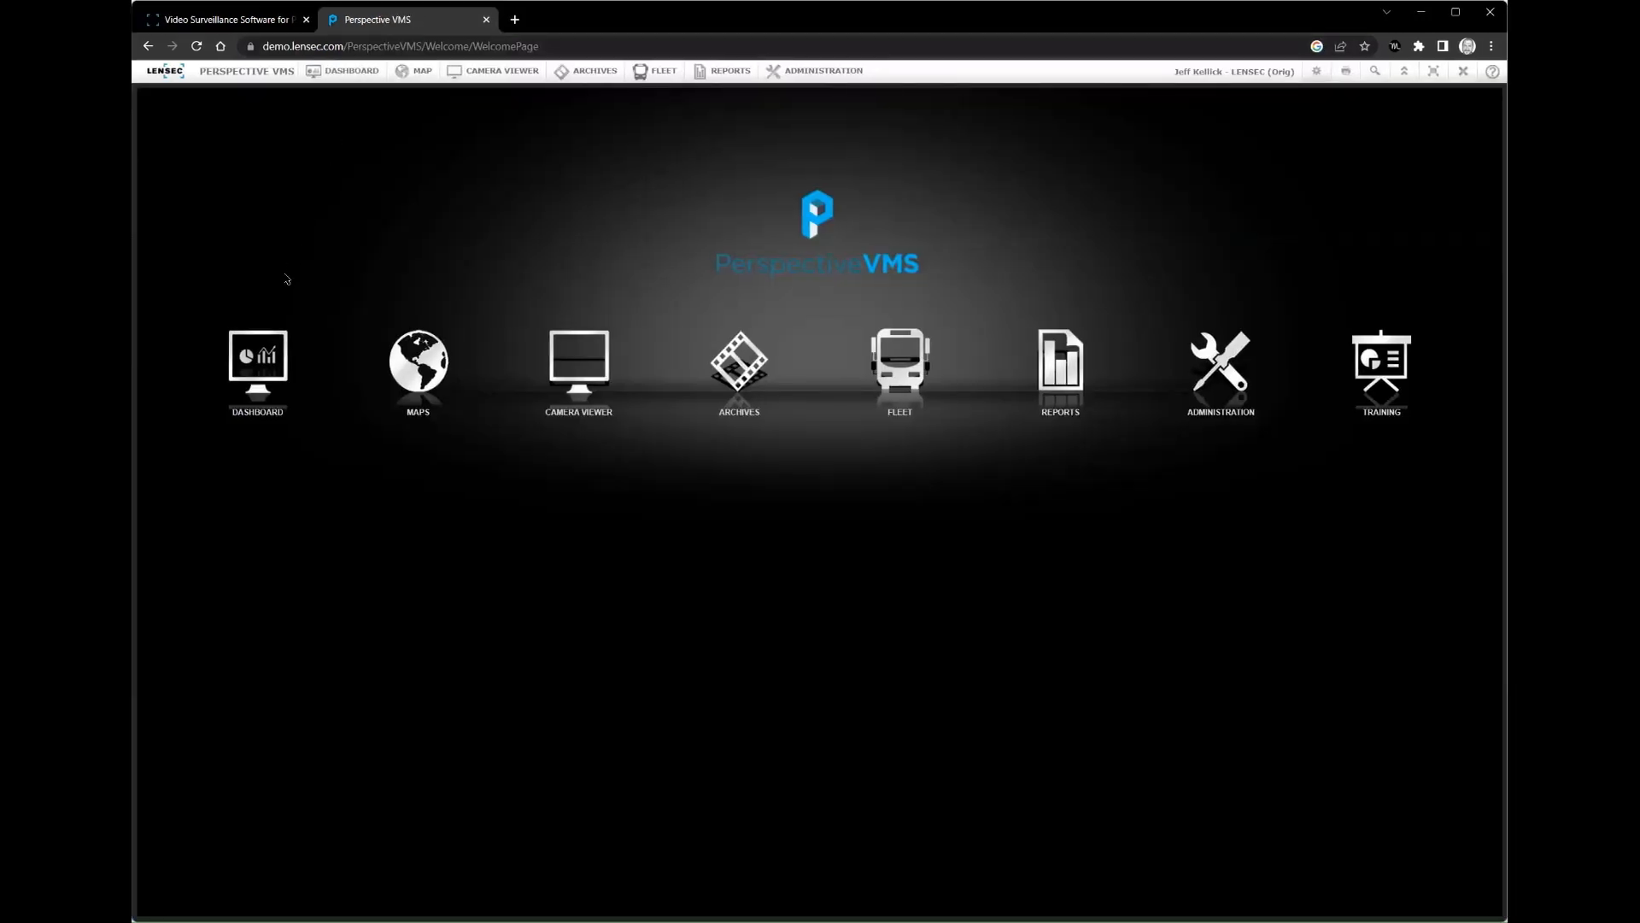
{"action": "mouse_move", "coordinate": [374, 366]}
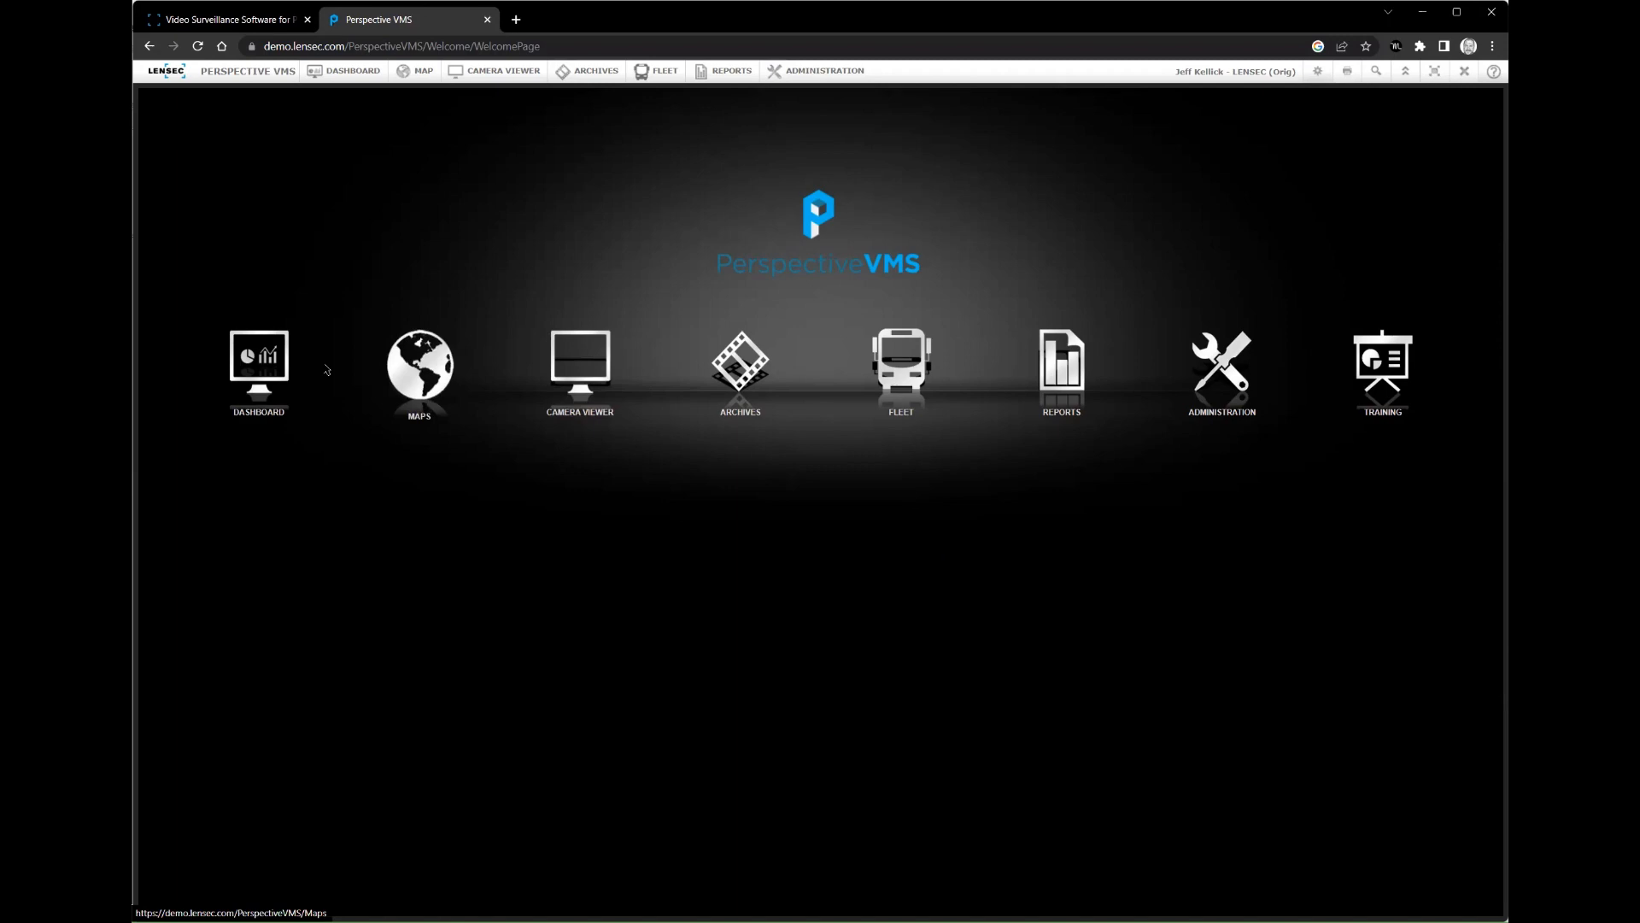
Open the Dashboard module with offline services, cameras, servers, storage and health job tiles.
{"action": "left_click", "coordinate": [260, 366]}
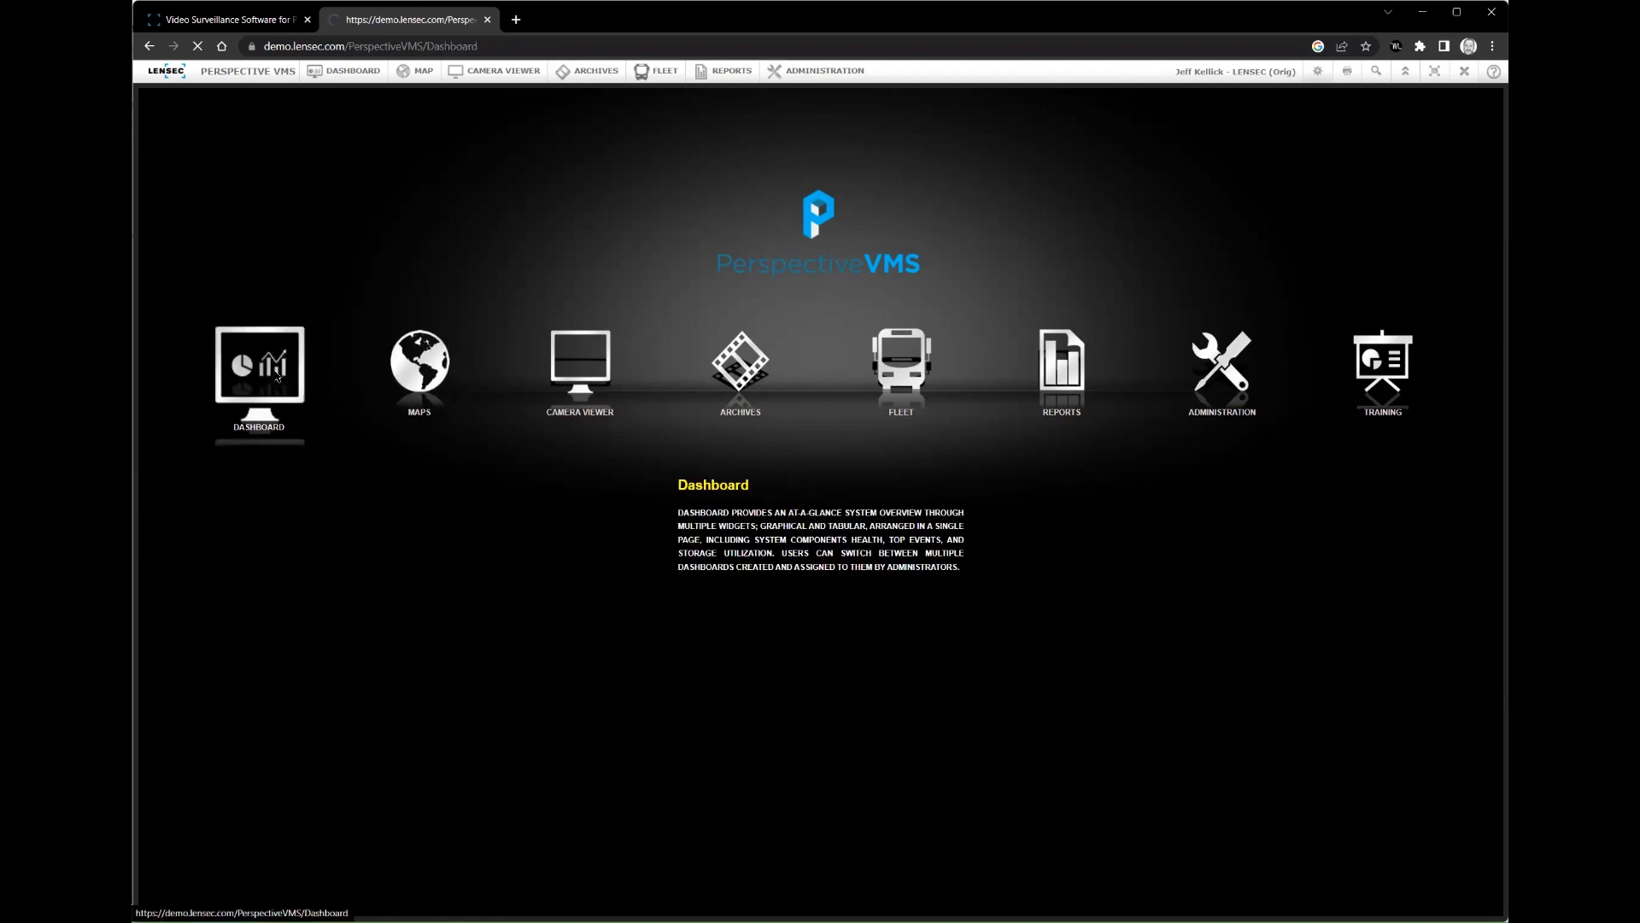
{"action": "left_click", "coordinate": [260, 369]}
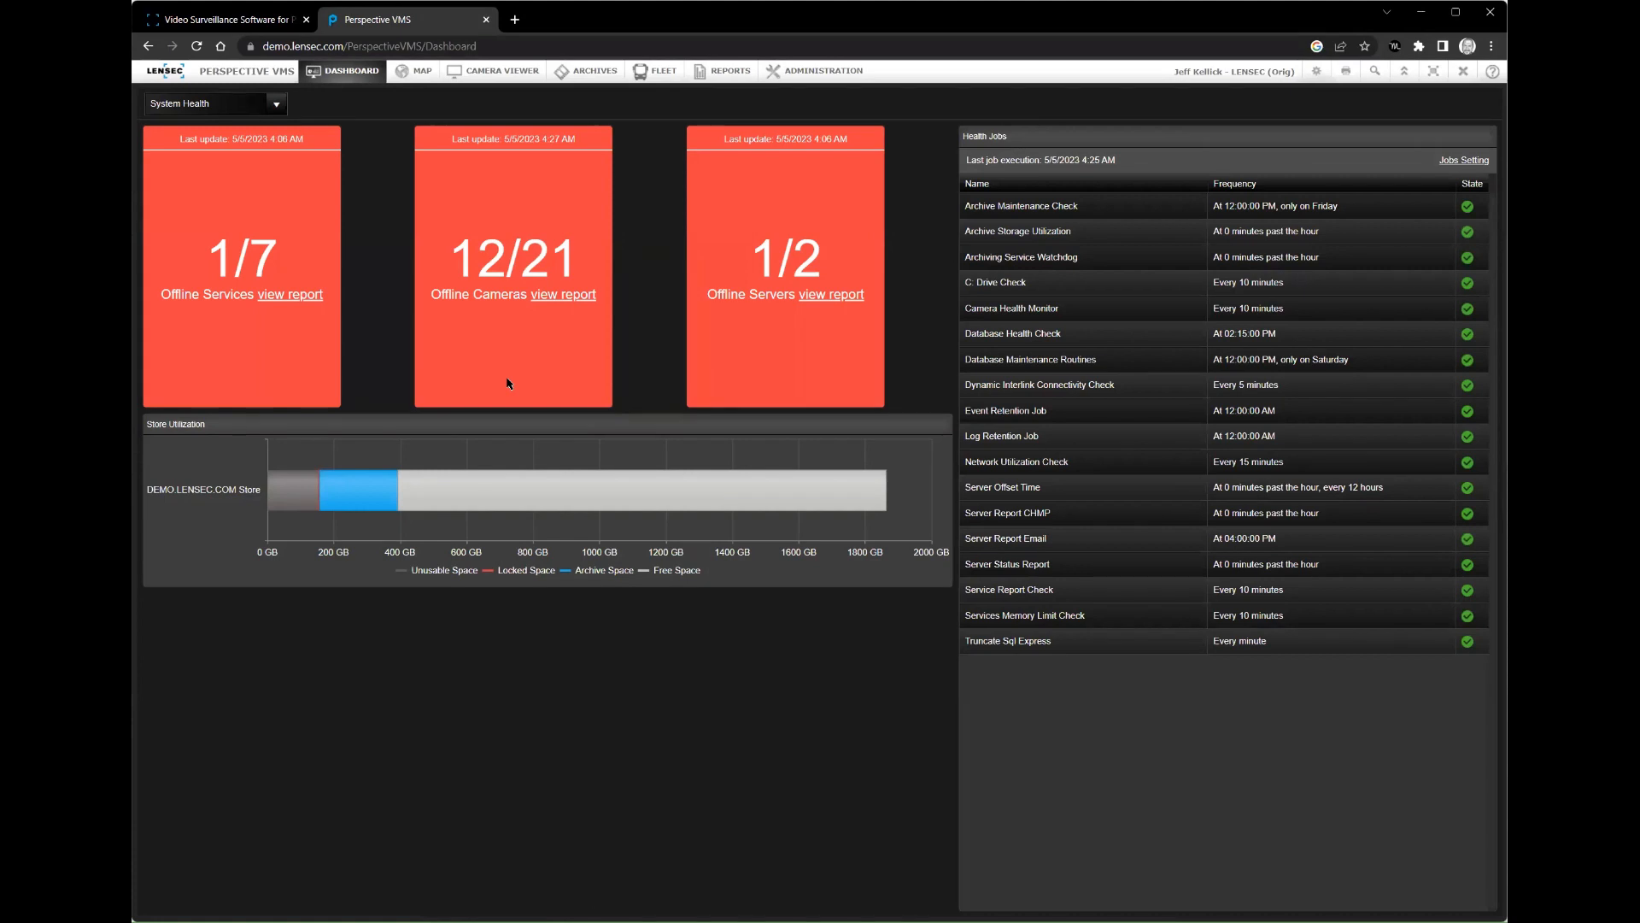
{"action": "mouse_move", "coordinate": [540, 349]}
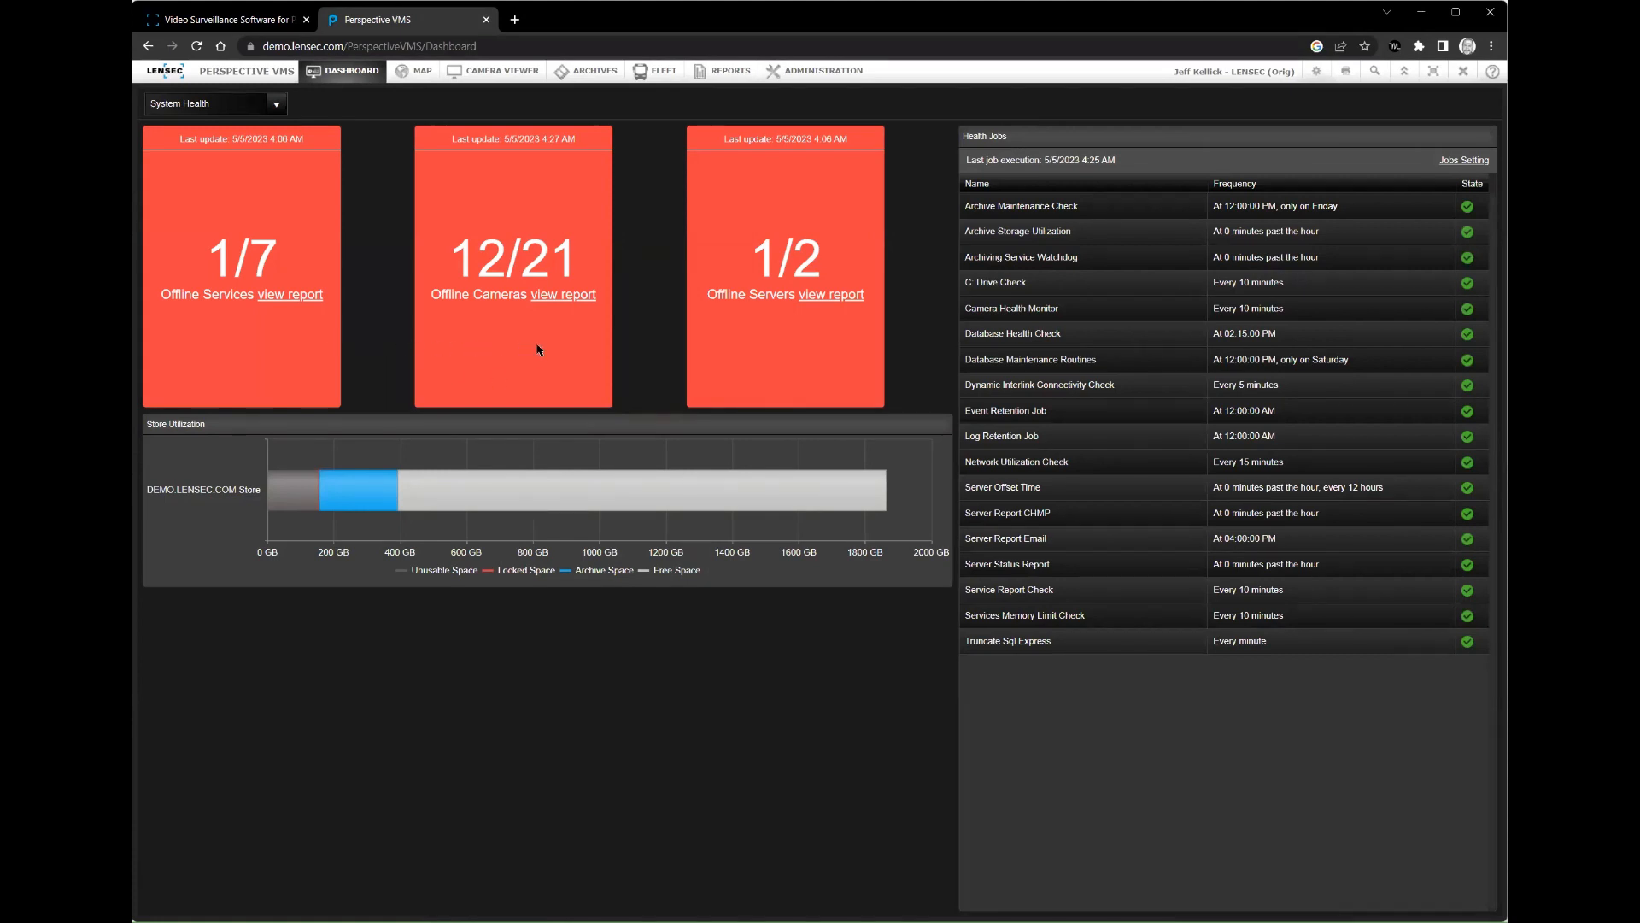
{"action": "mouse_move", "coordinate": [564, 300]}
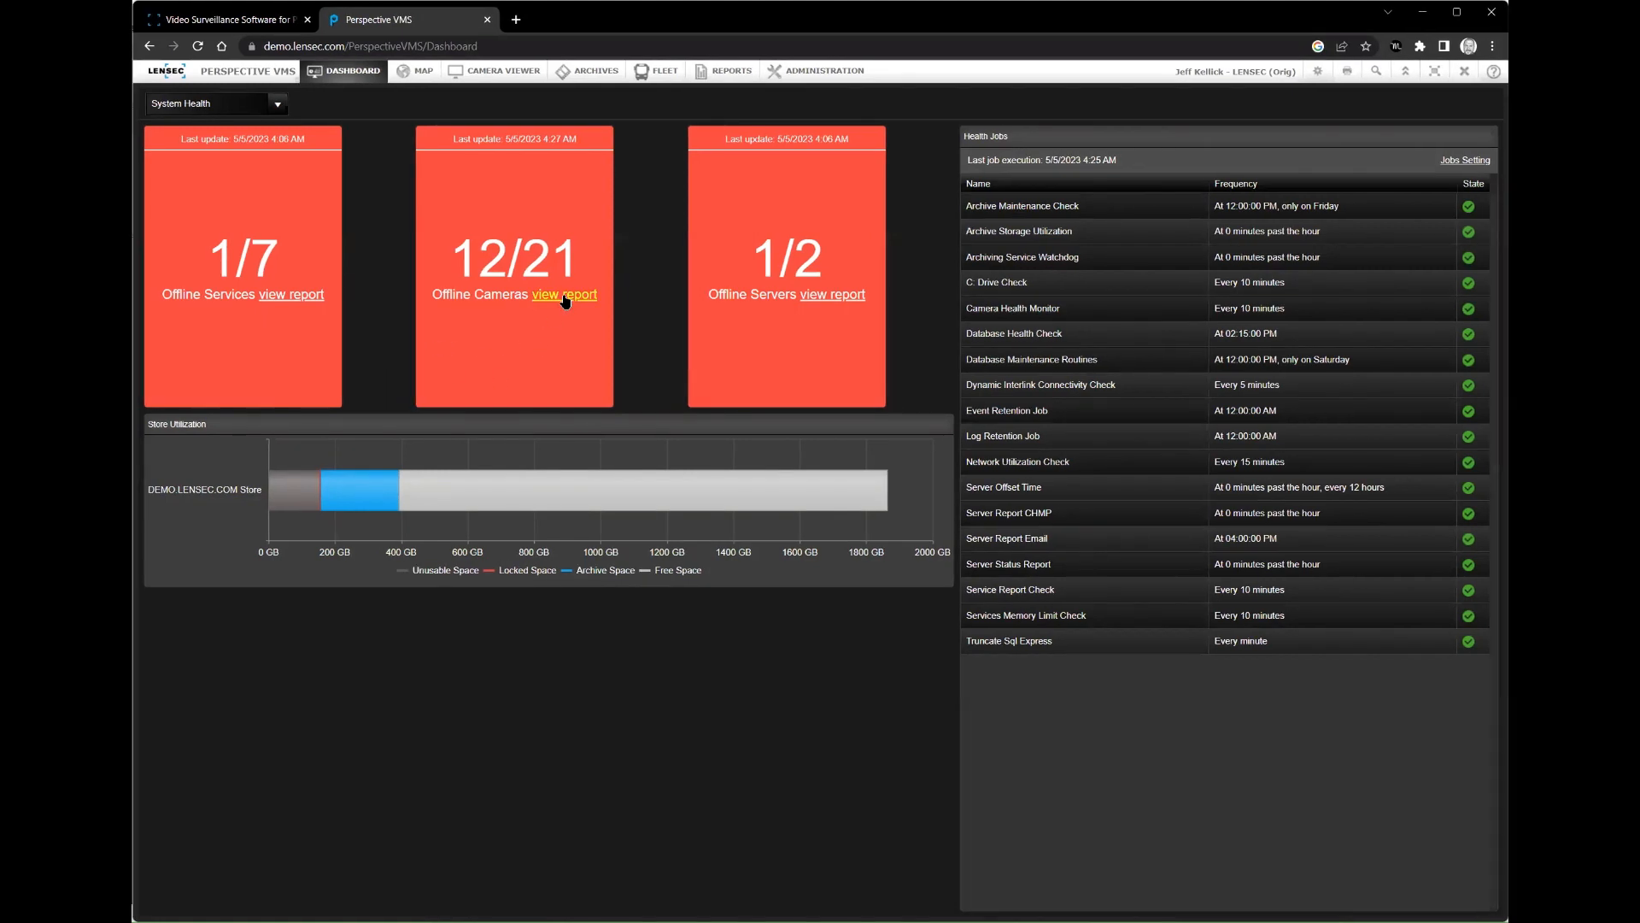
Generate the two-page Camera Status Report from the Offline Cameras tile and review it.
{"action": "left_click", "coordinate": [564, 294]}
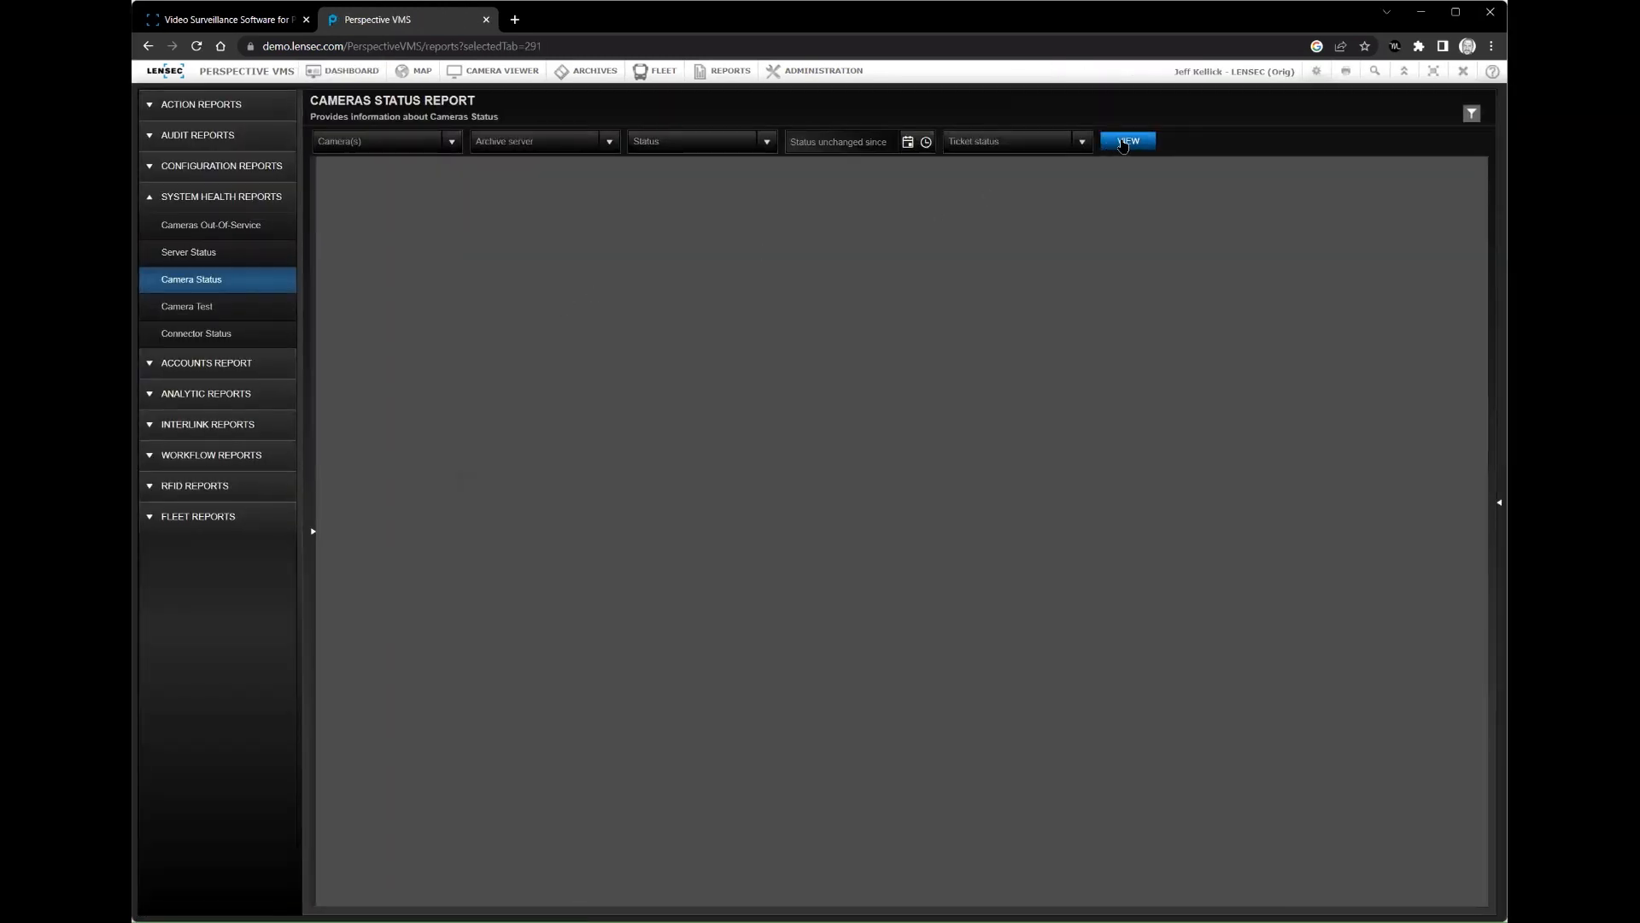
{"action": "left_click", "coordinate": [1128, 140]}
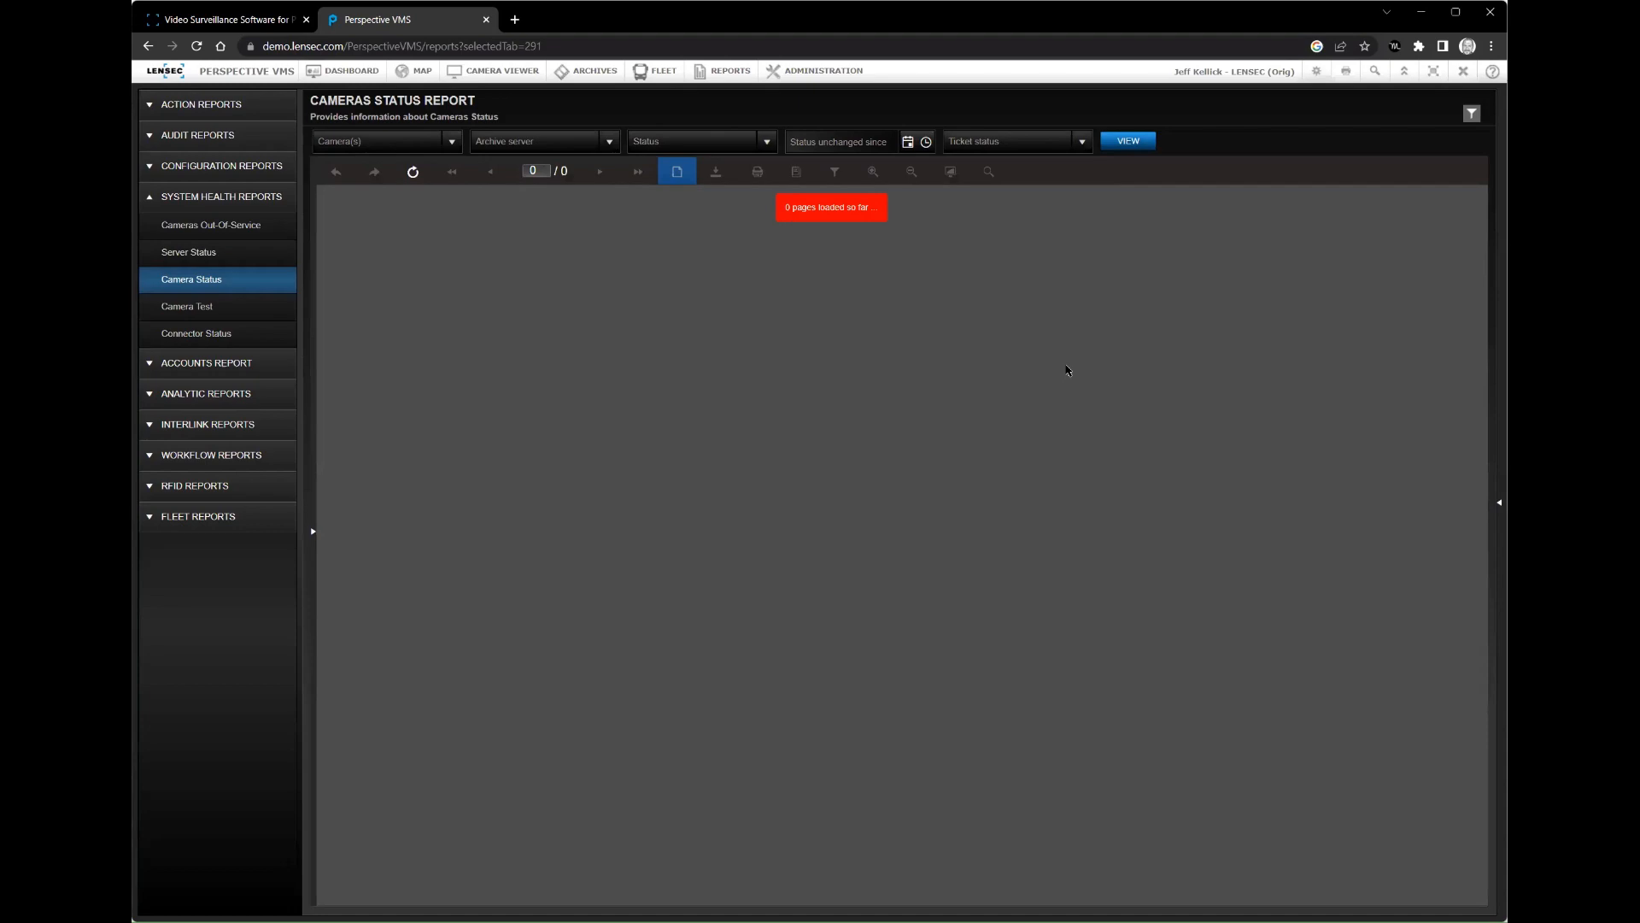
{"action": "left_click", "coordinate": [1127, 140]}
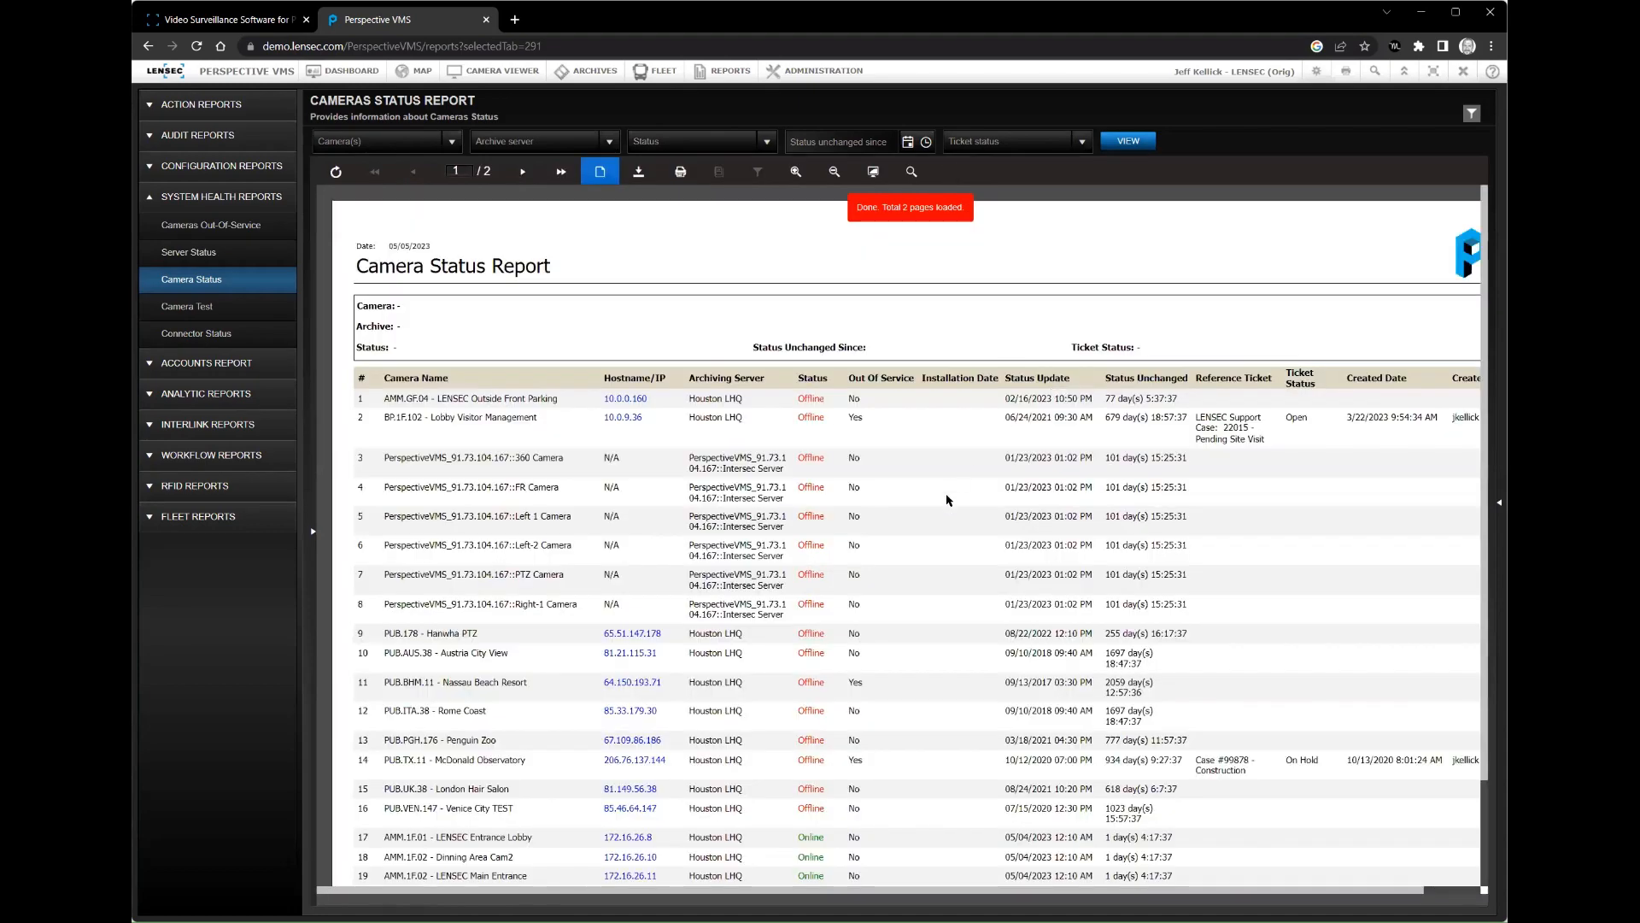
{"action": "scroll", "scroll_direction": "down", "scroll_amount": 3}
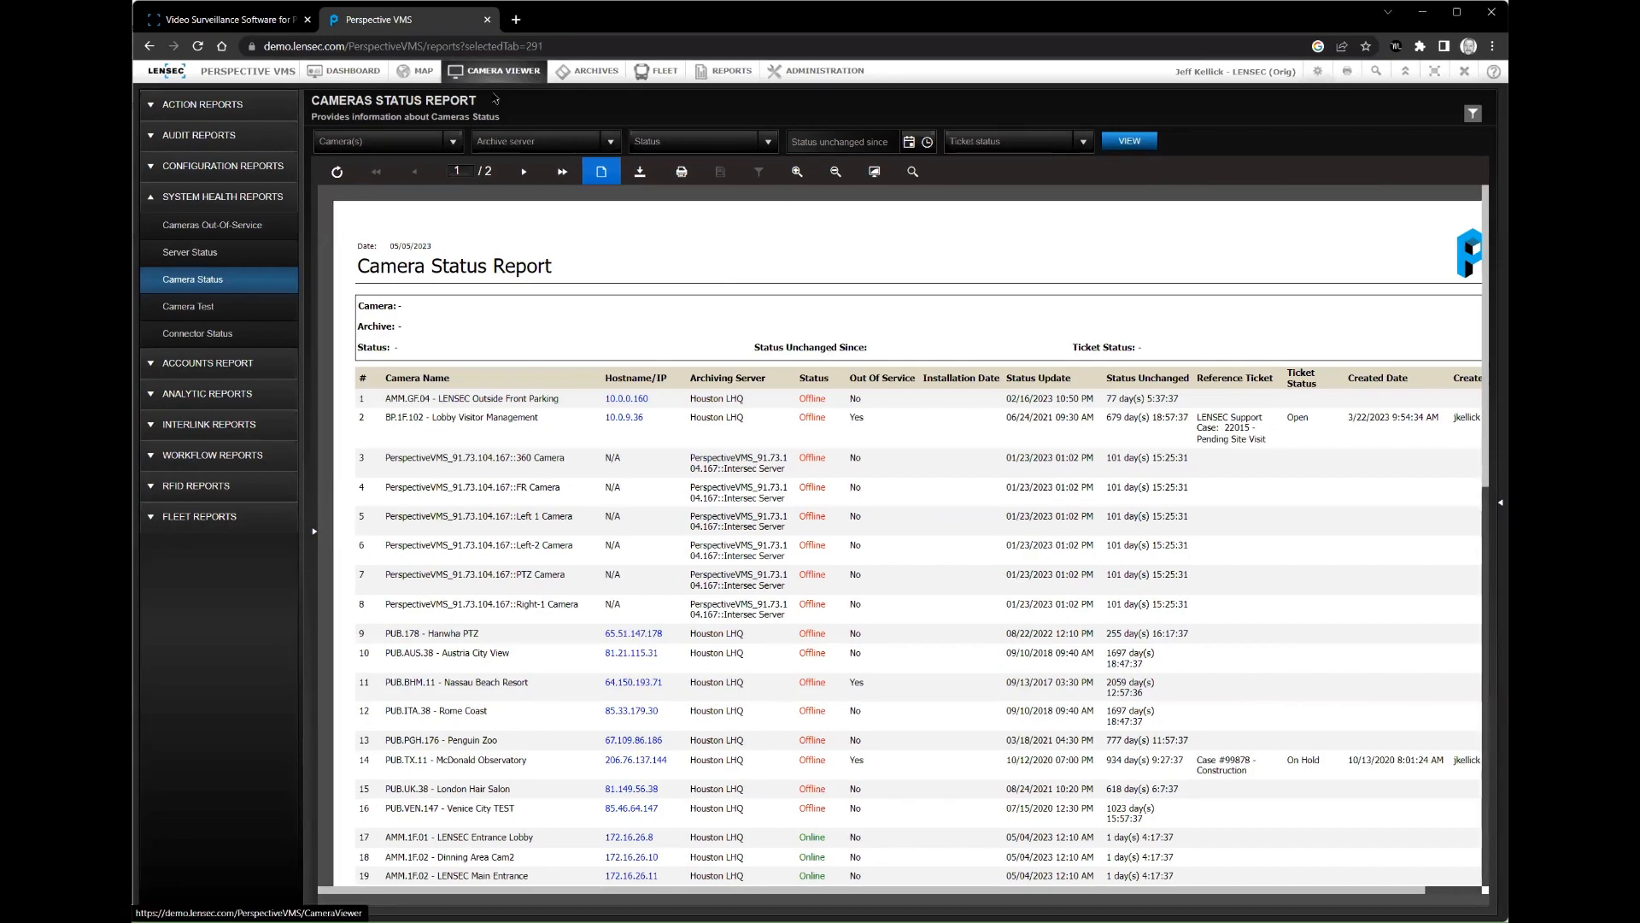
Show the lobby and main entrance cameras live in a two-tile Camera Viewer layout.
{"action": "left_click", "coordinate": [502, 71]}
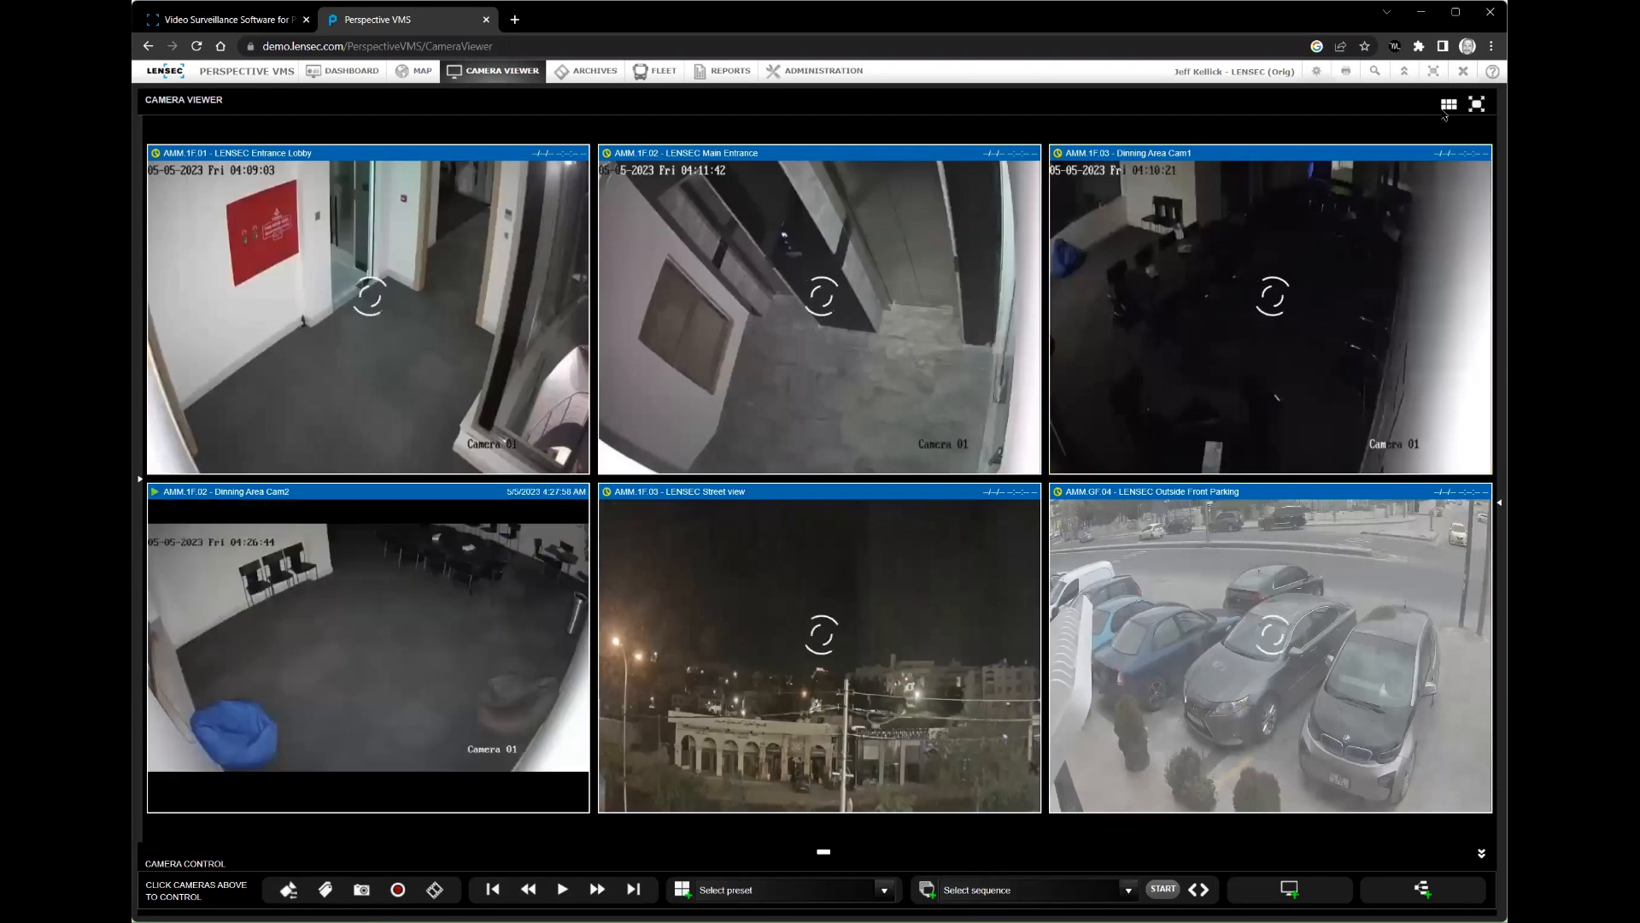
{"action": "left_click", "coordinate": [1449, 102]}
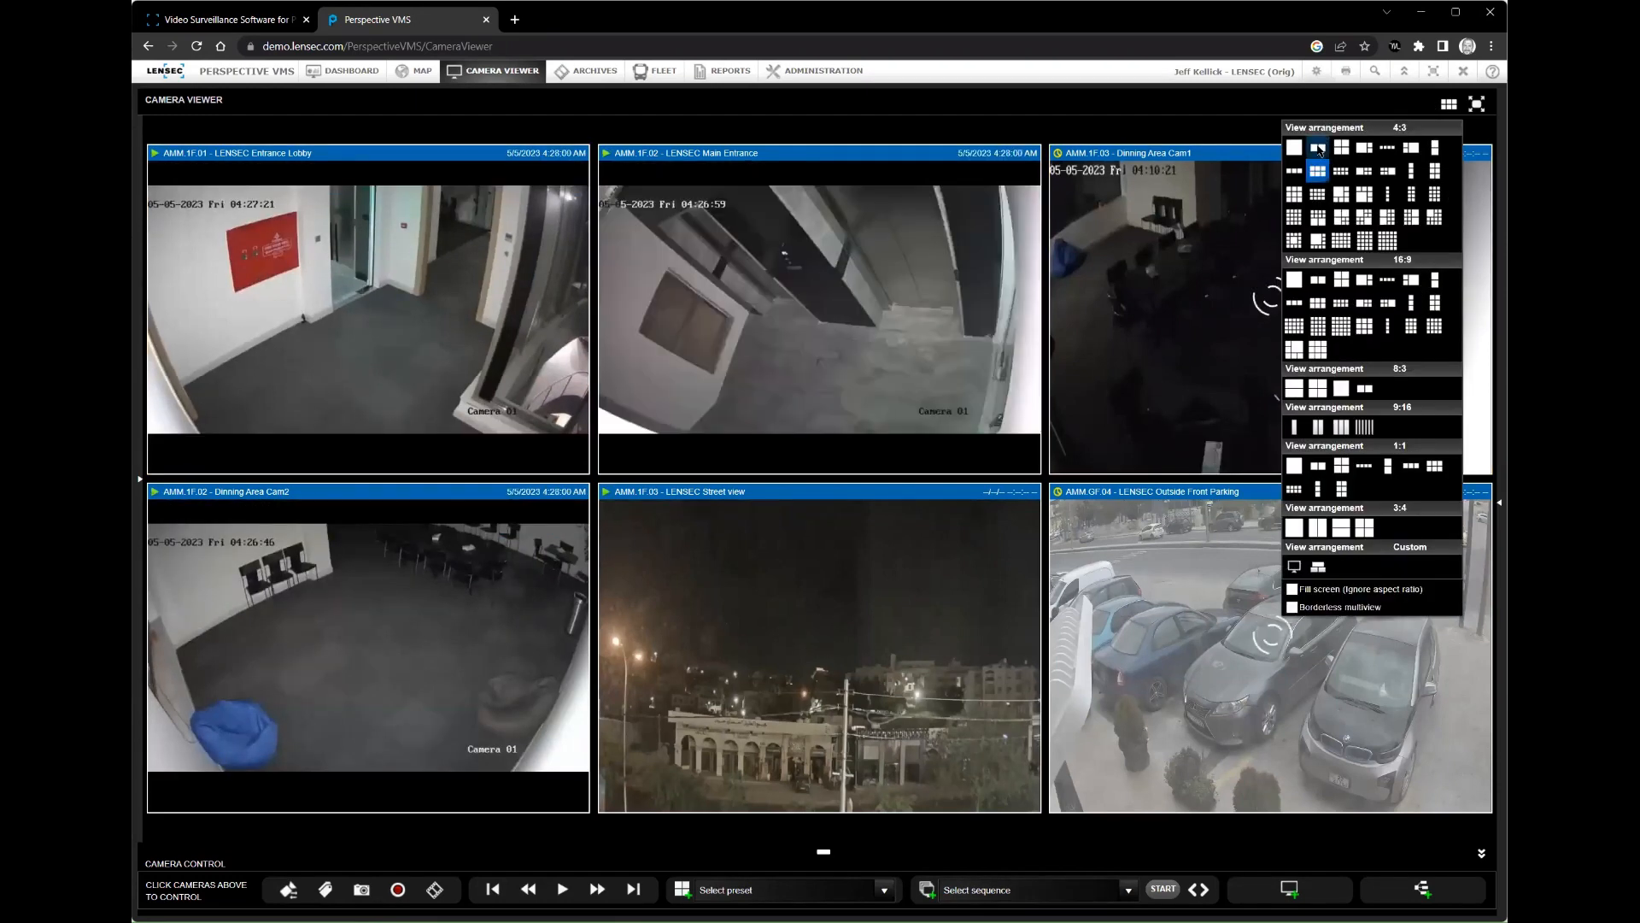
{"action": "left_click", "coordinate": [1315, 146]}
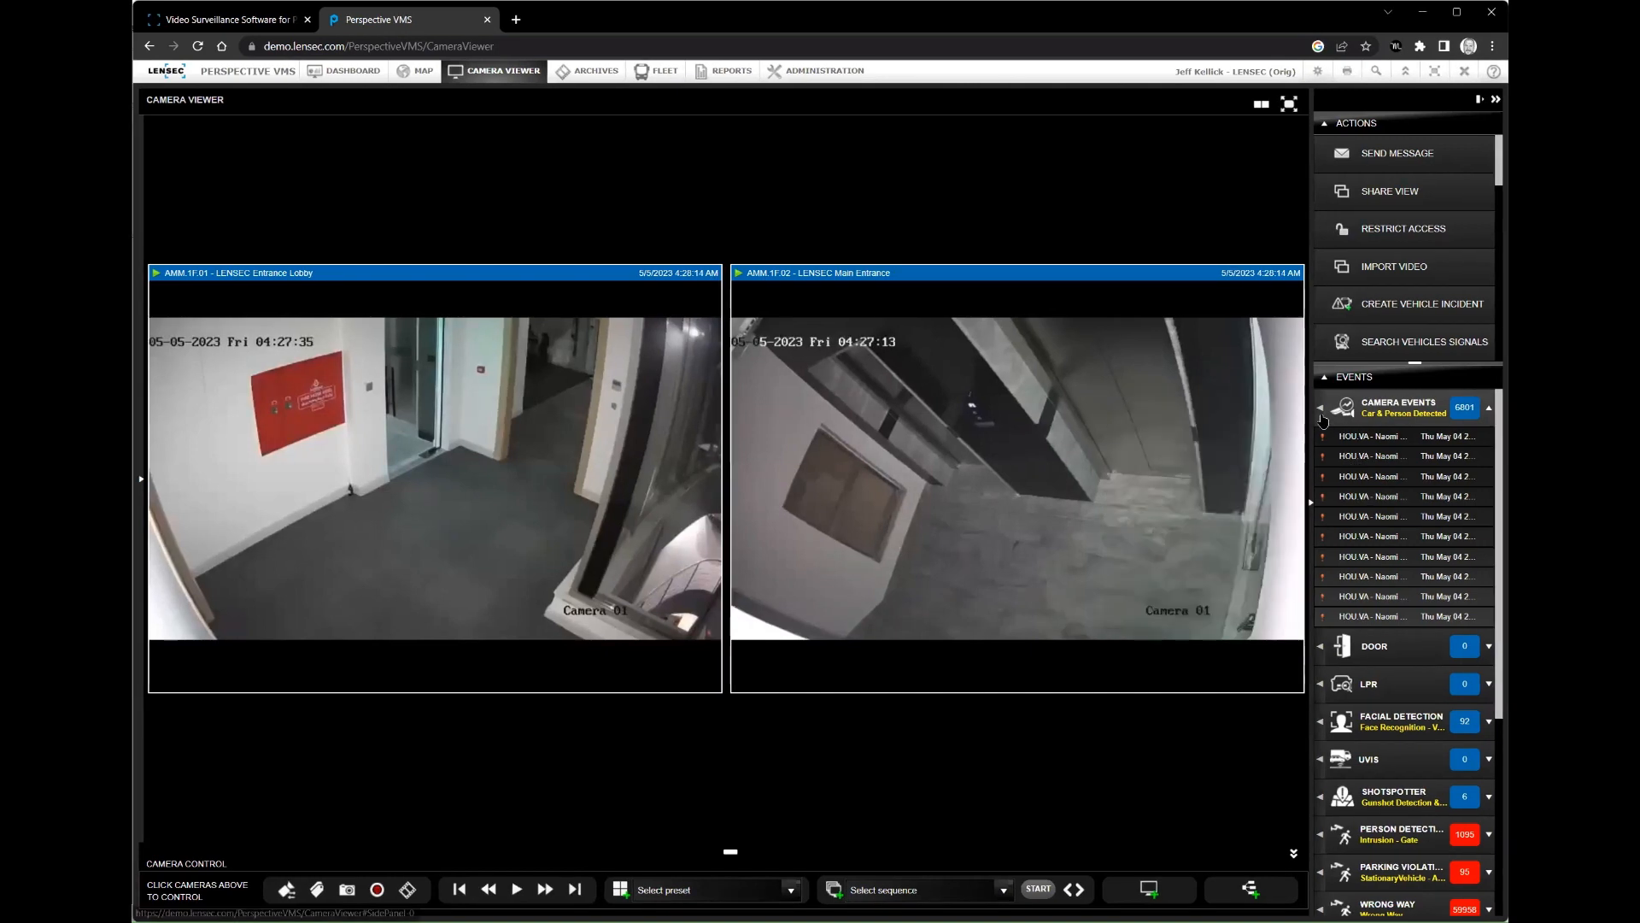
Browse exit-gate detection event snapshots in Camera Events, then collapse Facial Detection in the events panel.
{"action": "left_click", "coordinate": [1398, 407]}
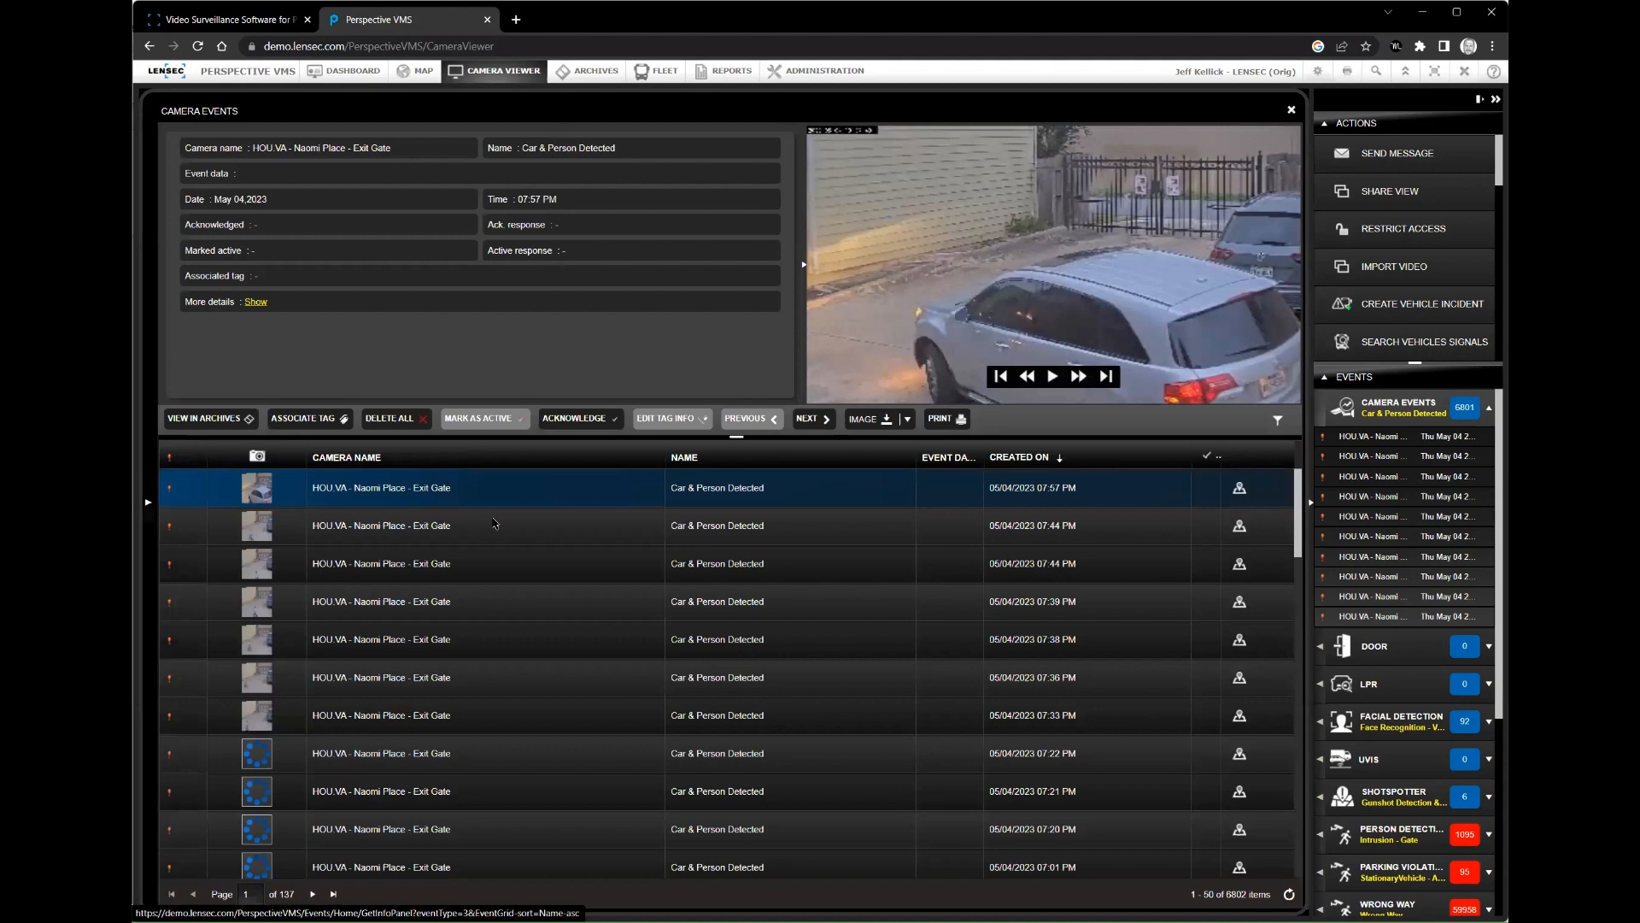
{"action": "left_click", "coordinate": [492, 564]}
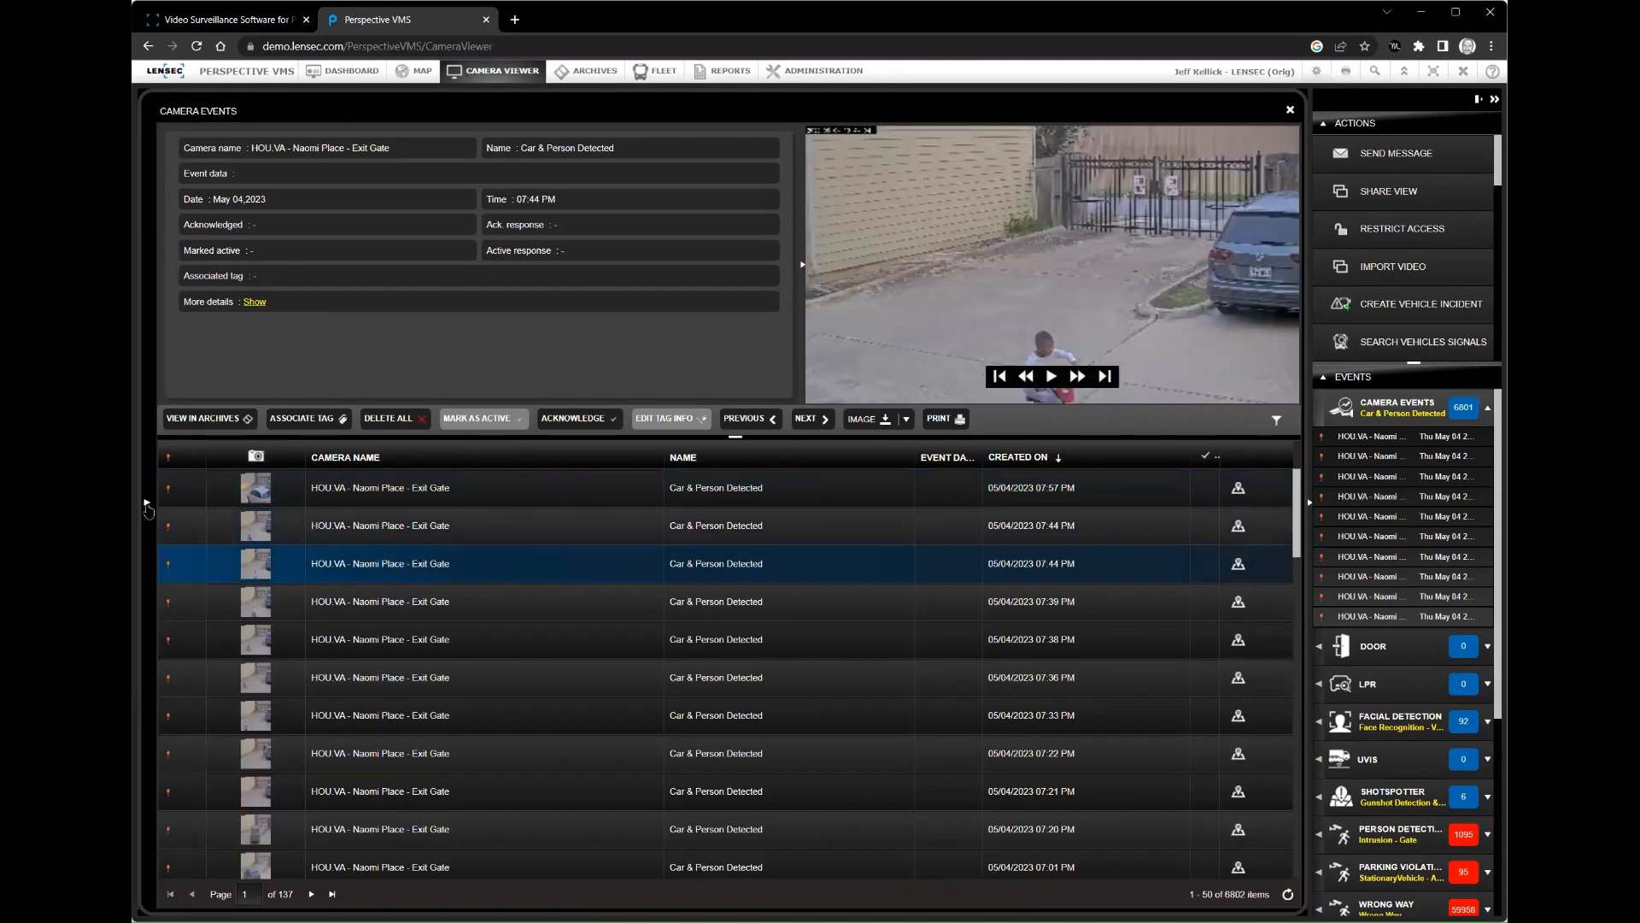
{"action": "left_click", "coordinate": [1290, 109]}
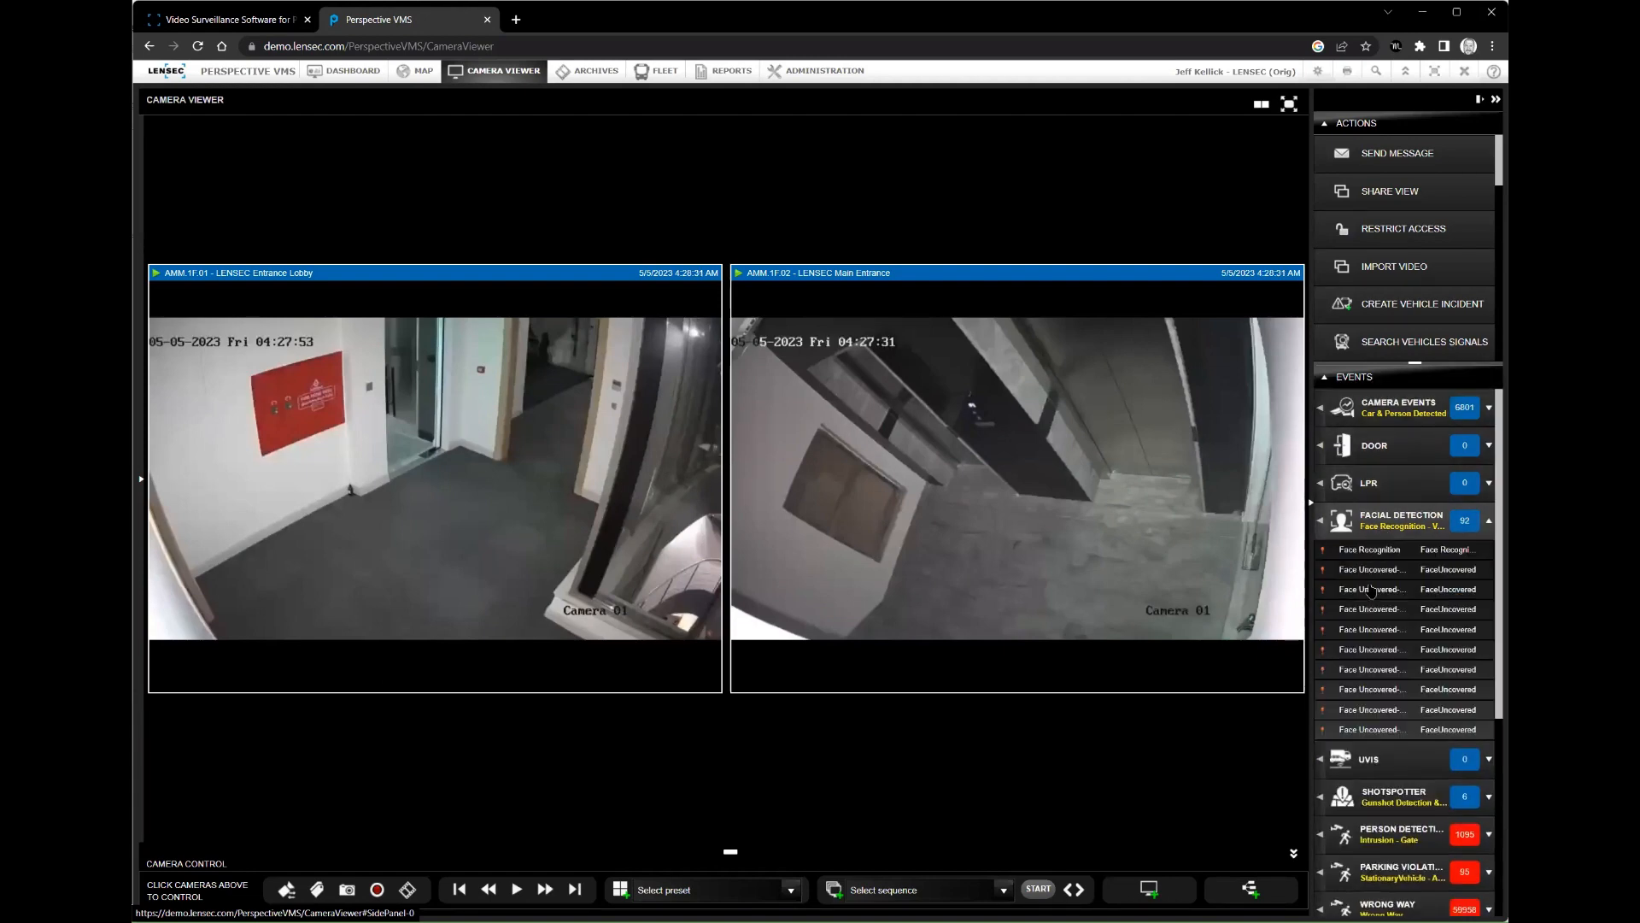
{"action": "left_click", "coordinate": [1374, 588]}
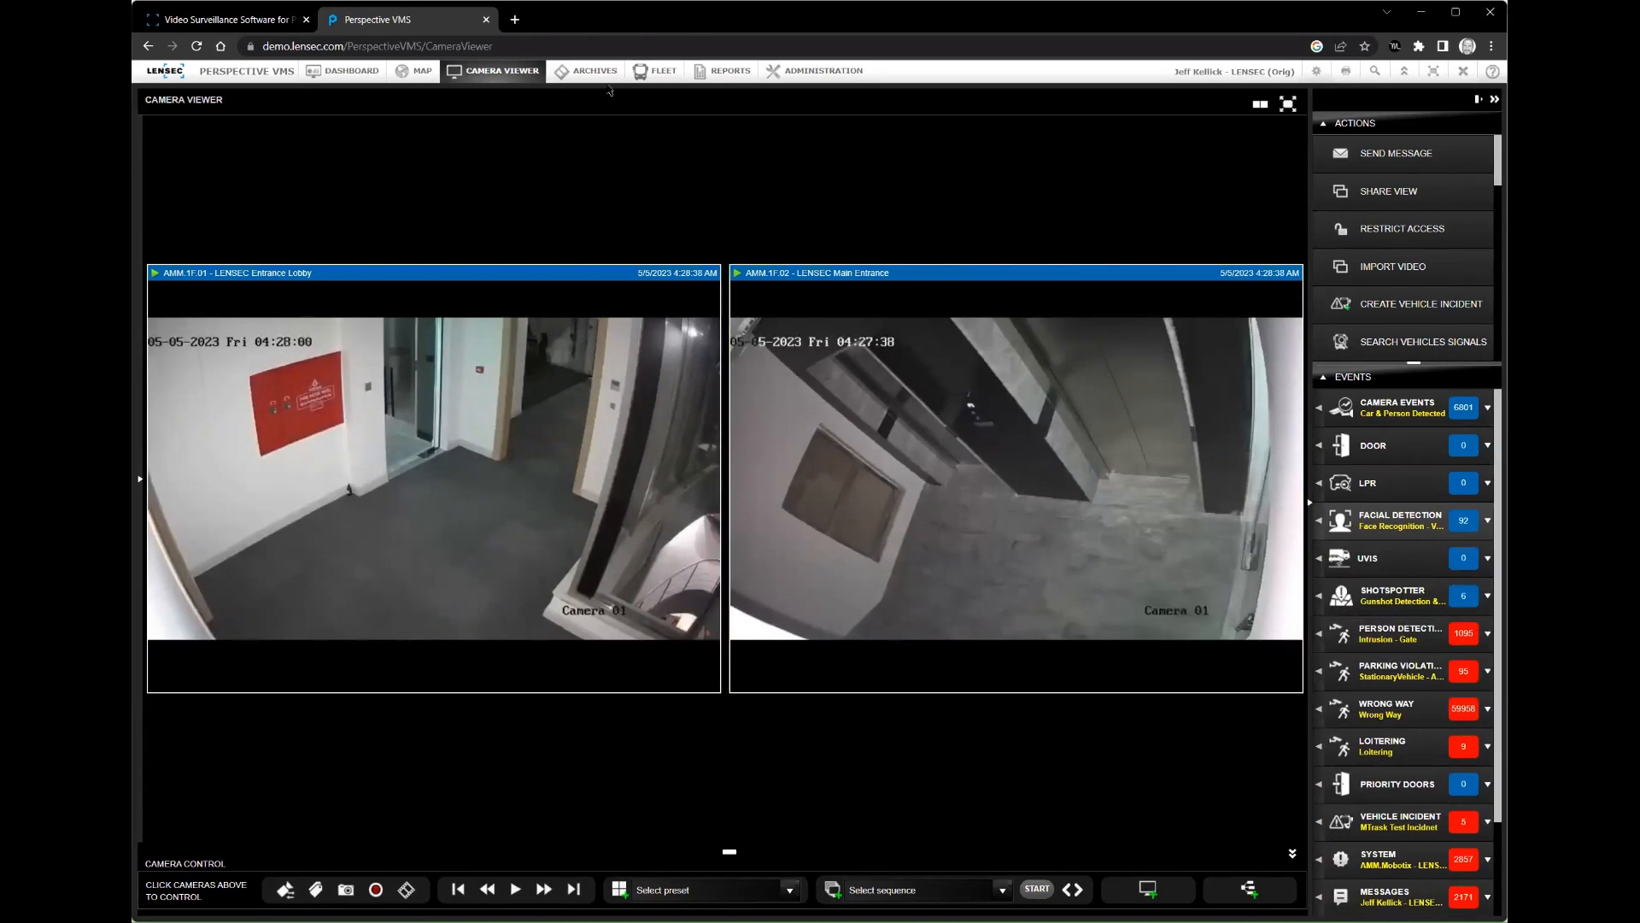
Play archived footage from both entrance cameras in the Archive Viewer, then head to the Map.
{"action": "left_click", "coordinate": [594, 72]}
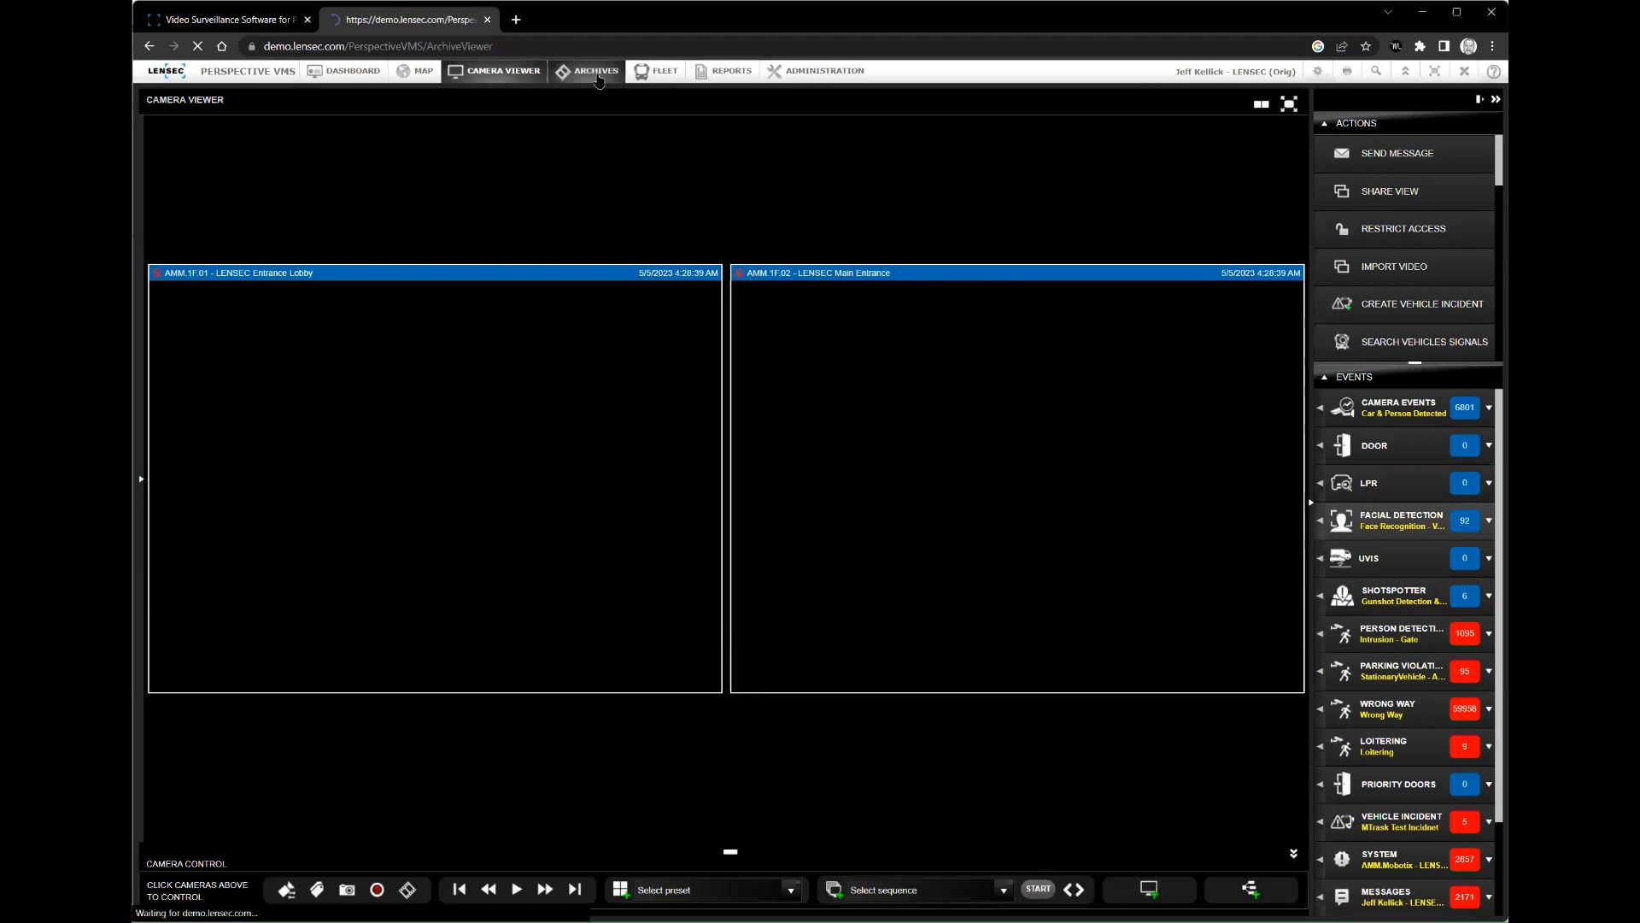
{"action": "left_click", "coordinate": [594, 70]}
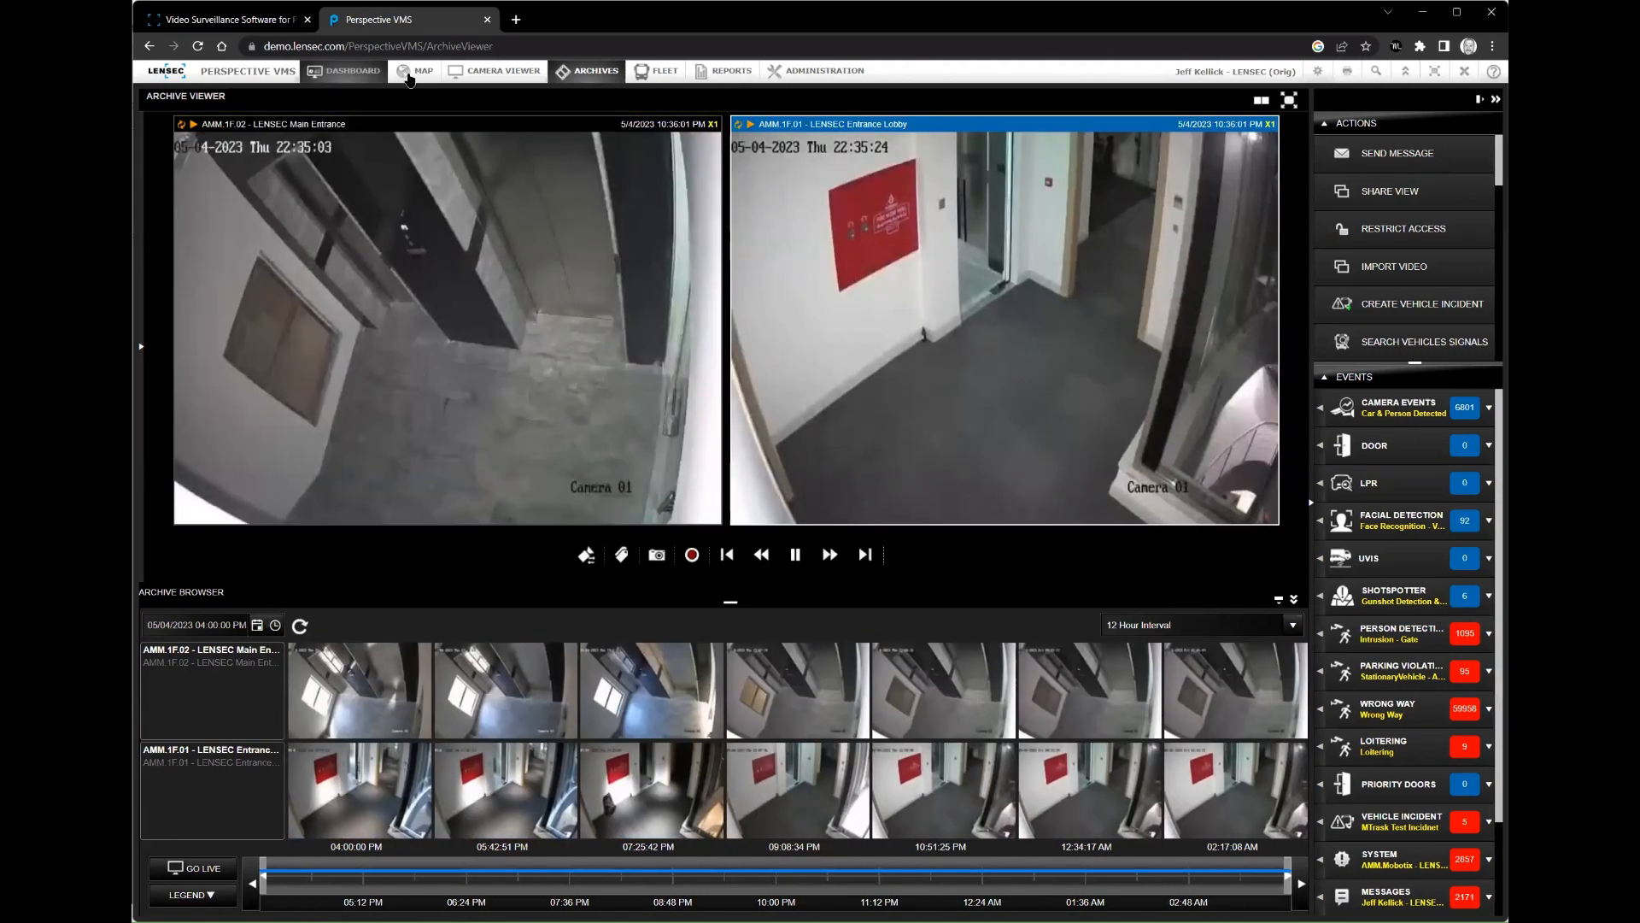
{"action": "left_click", "coordinate": [423, 72]}
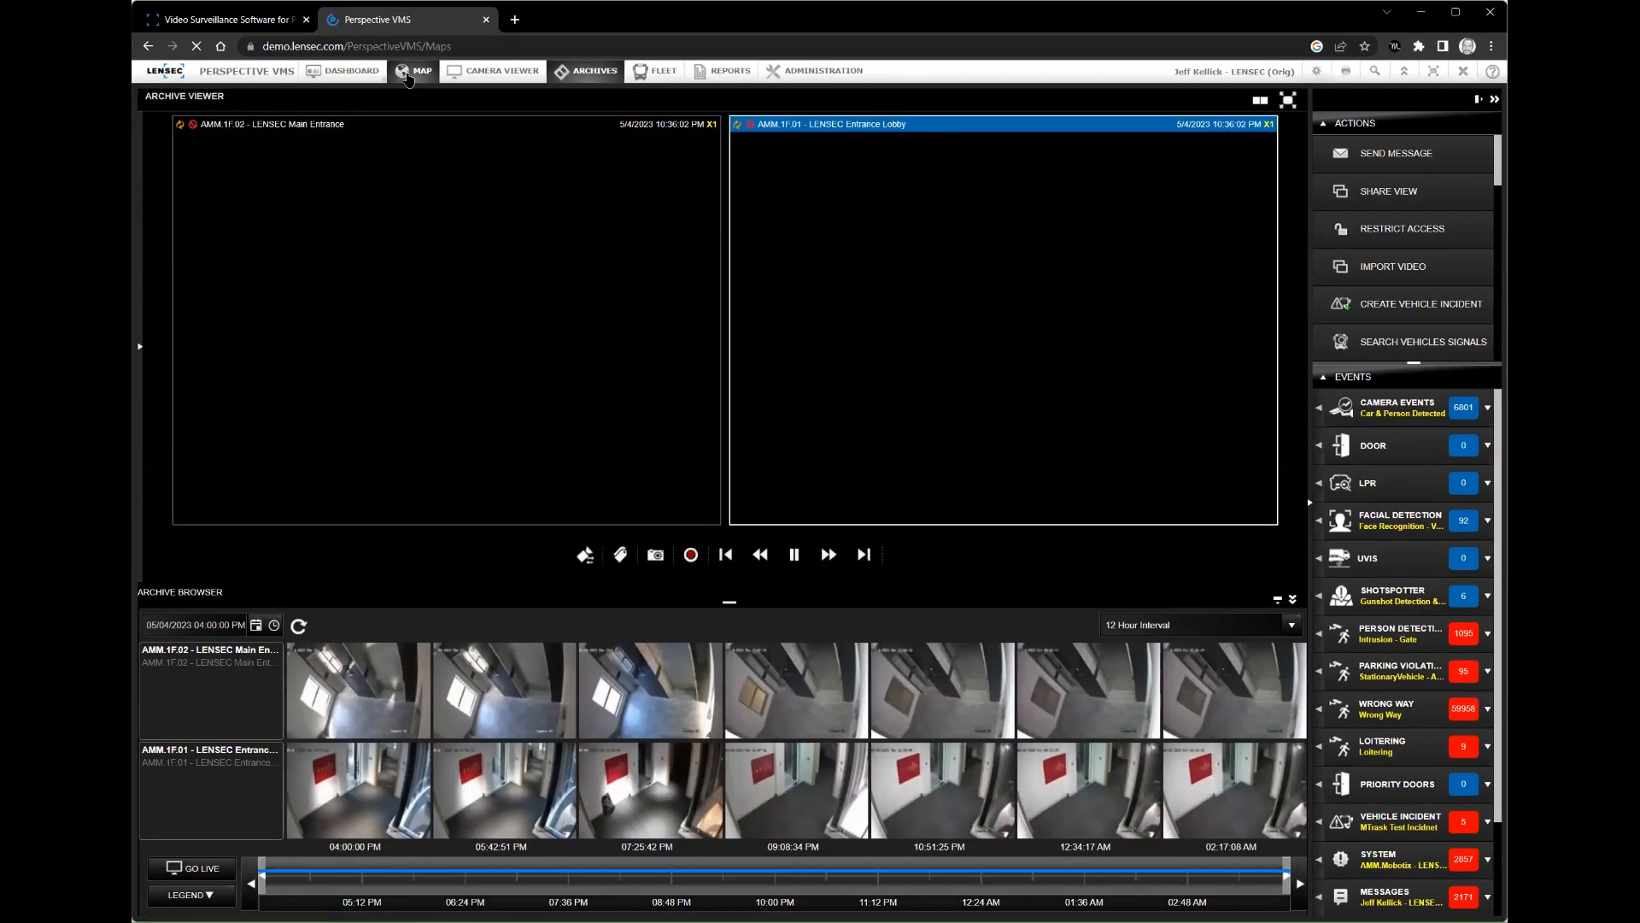
View the world map of camera sites, then return to Camera Viewer with the camera browser tree.
{"action": "left_click", "coordinate": [414, 71]}
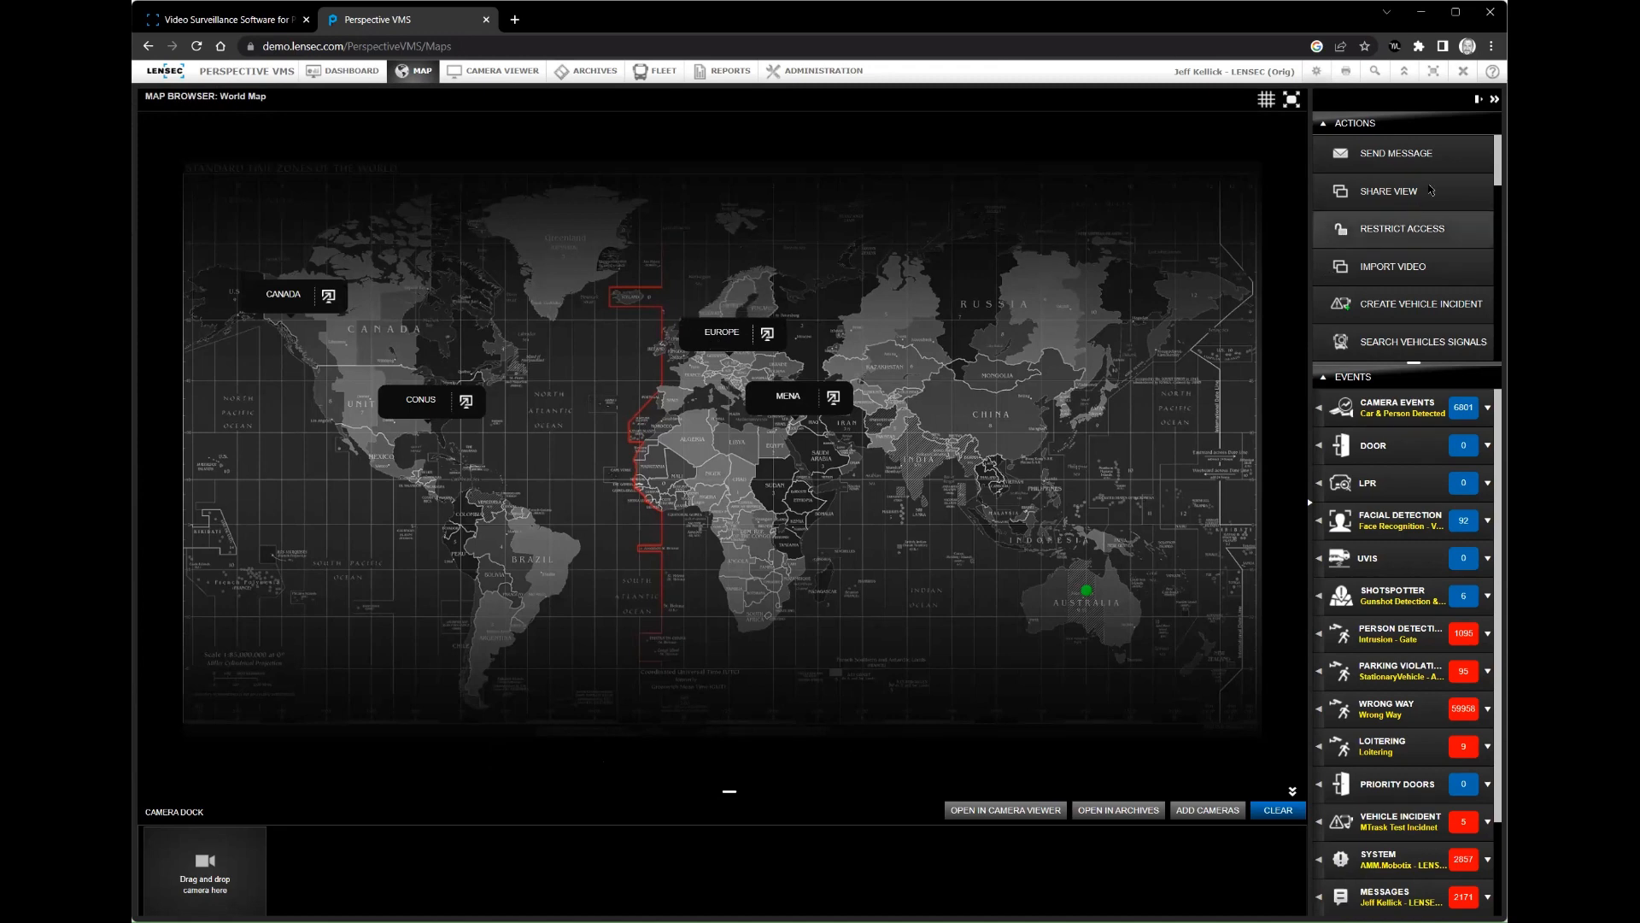
{"action": "left_click", "coordinate": [1480, 99]}
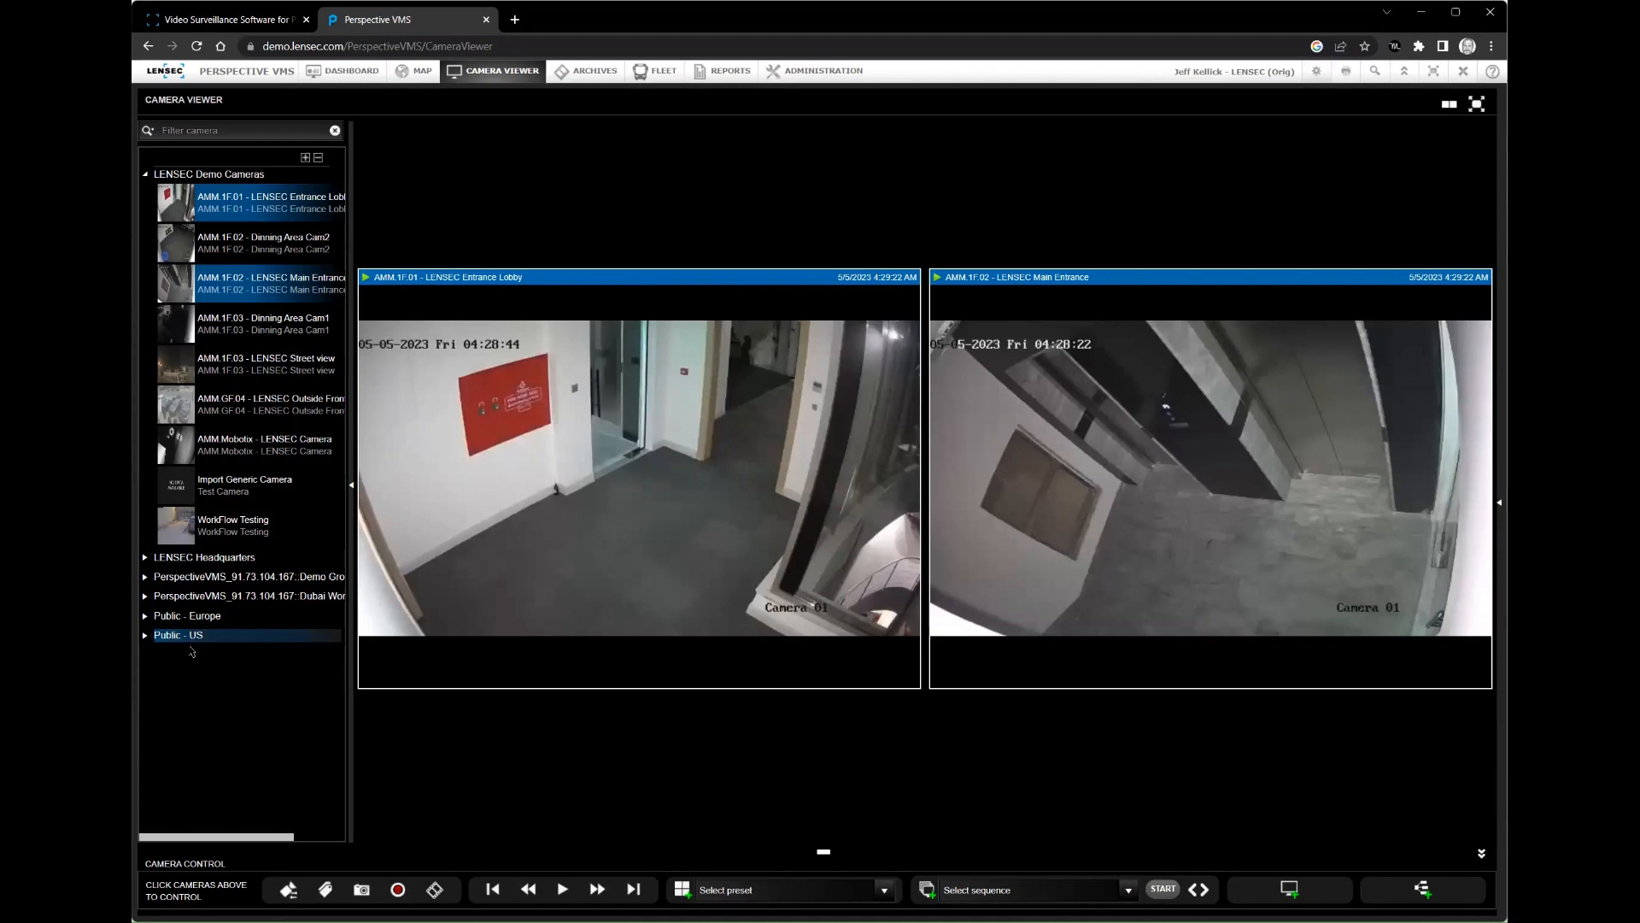
Expand Public - Europe and show the Spain Beach camera in place of the parking lot feed.
{"action": "left_click", "coordinate": [145, 615]}
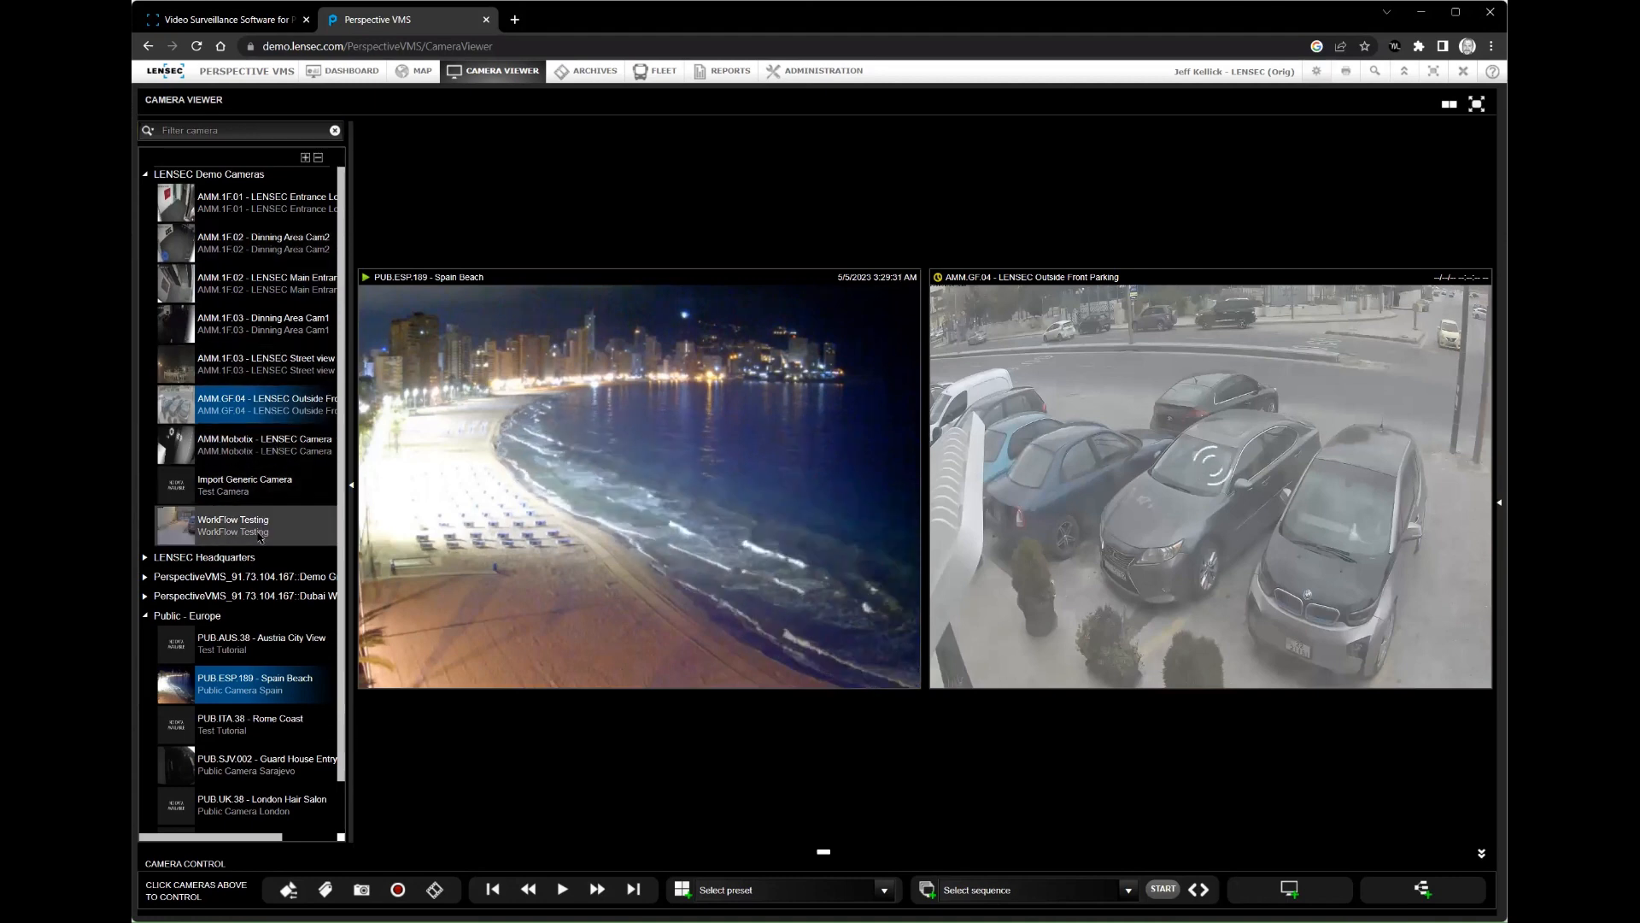
{"action": "left_click", "coordinate": [233, 527]}
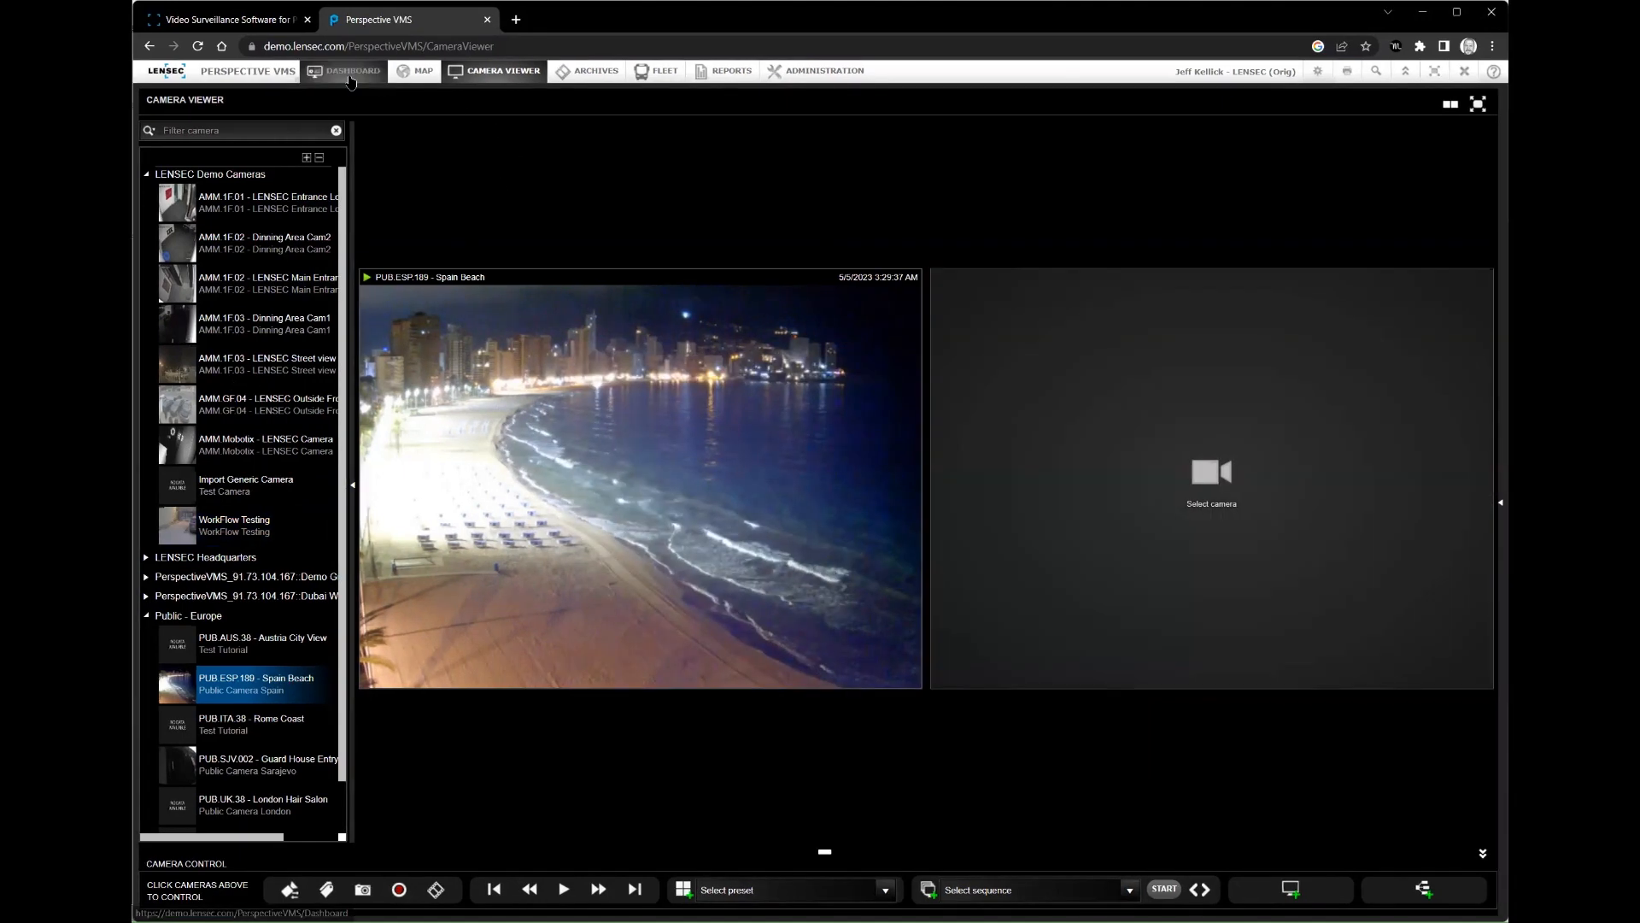
Go via the Dashboard into Administration and expand its dashboards section.
{"action": "left_click", "coordinate": [352, 72]}
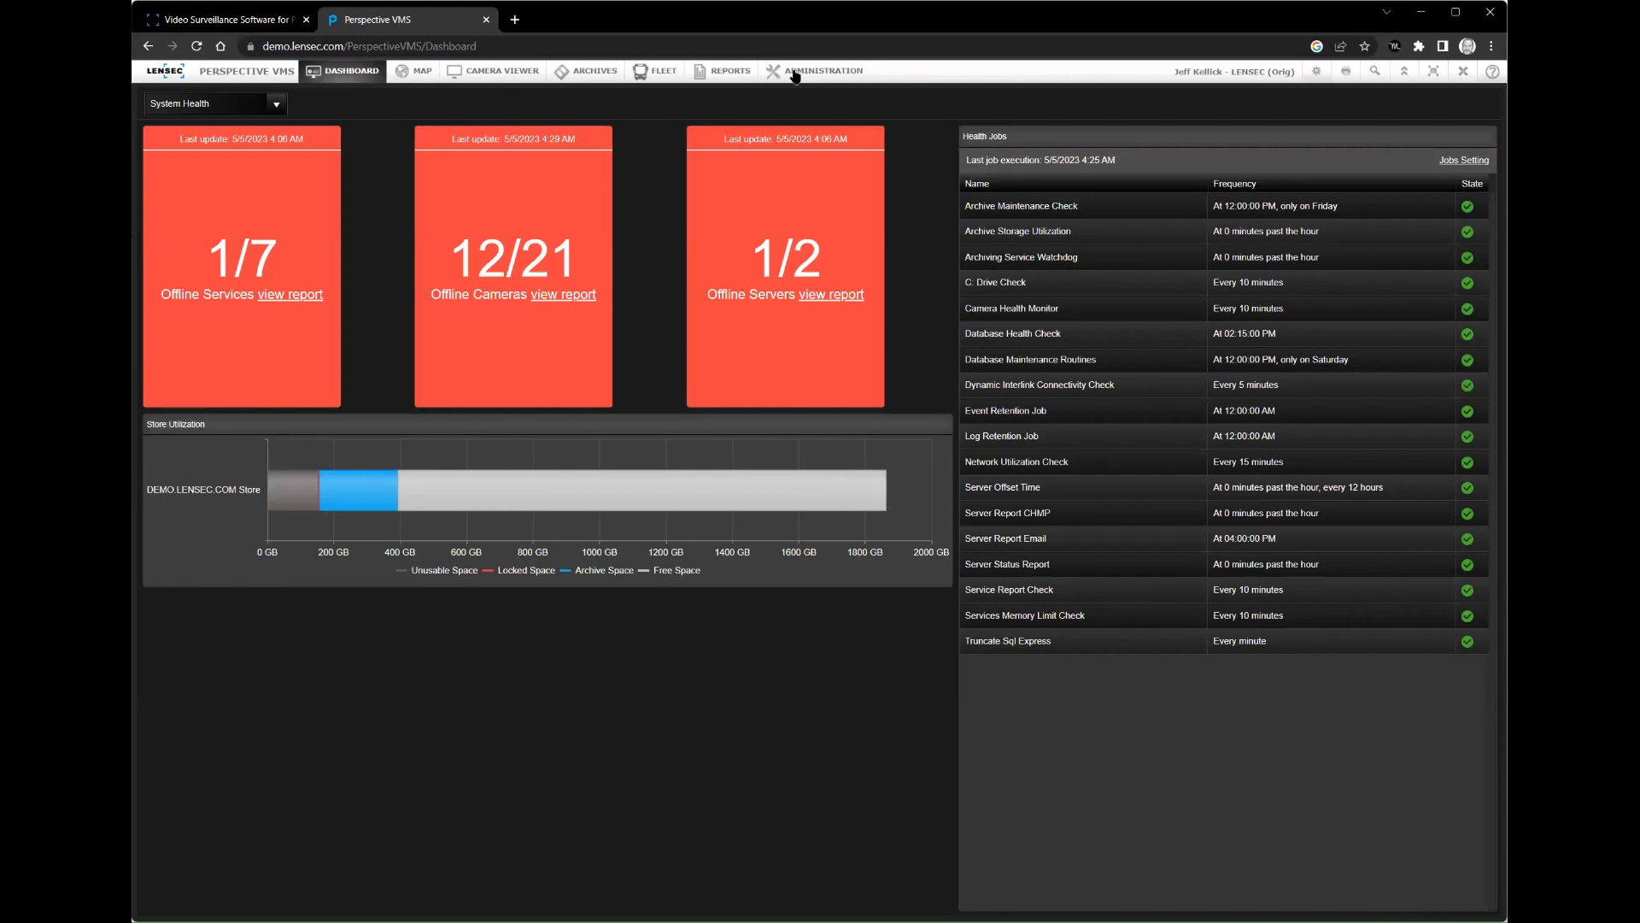
{"action": "left_click", "coordinate": [823, 70]}
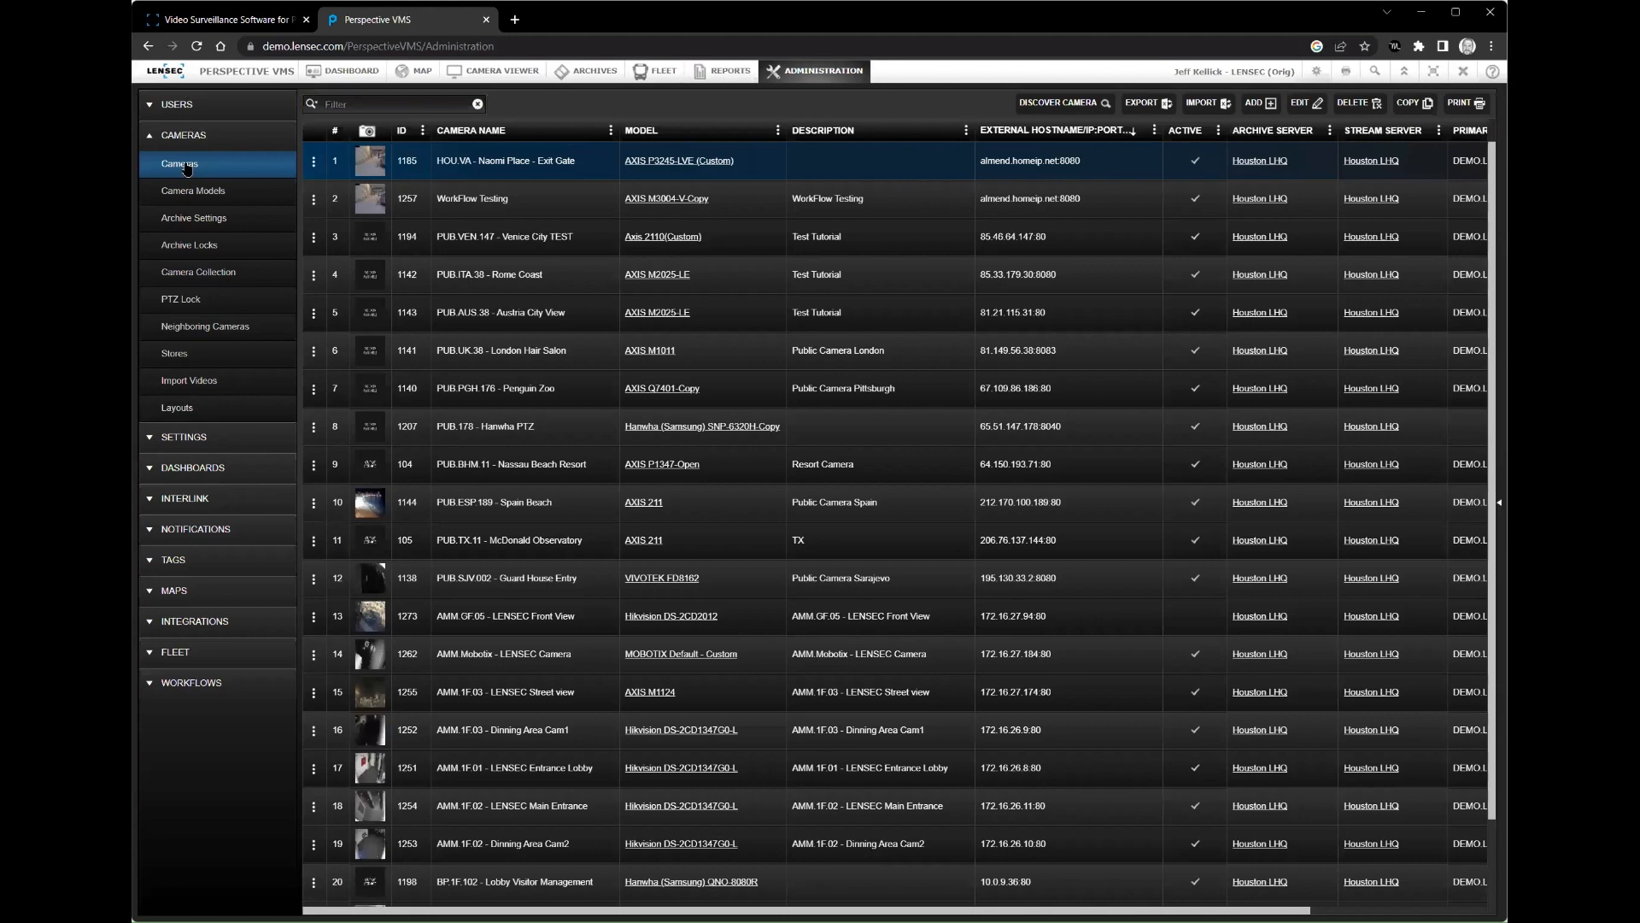
{"action": "left_click", "coordinate": [191, 466]}
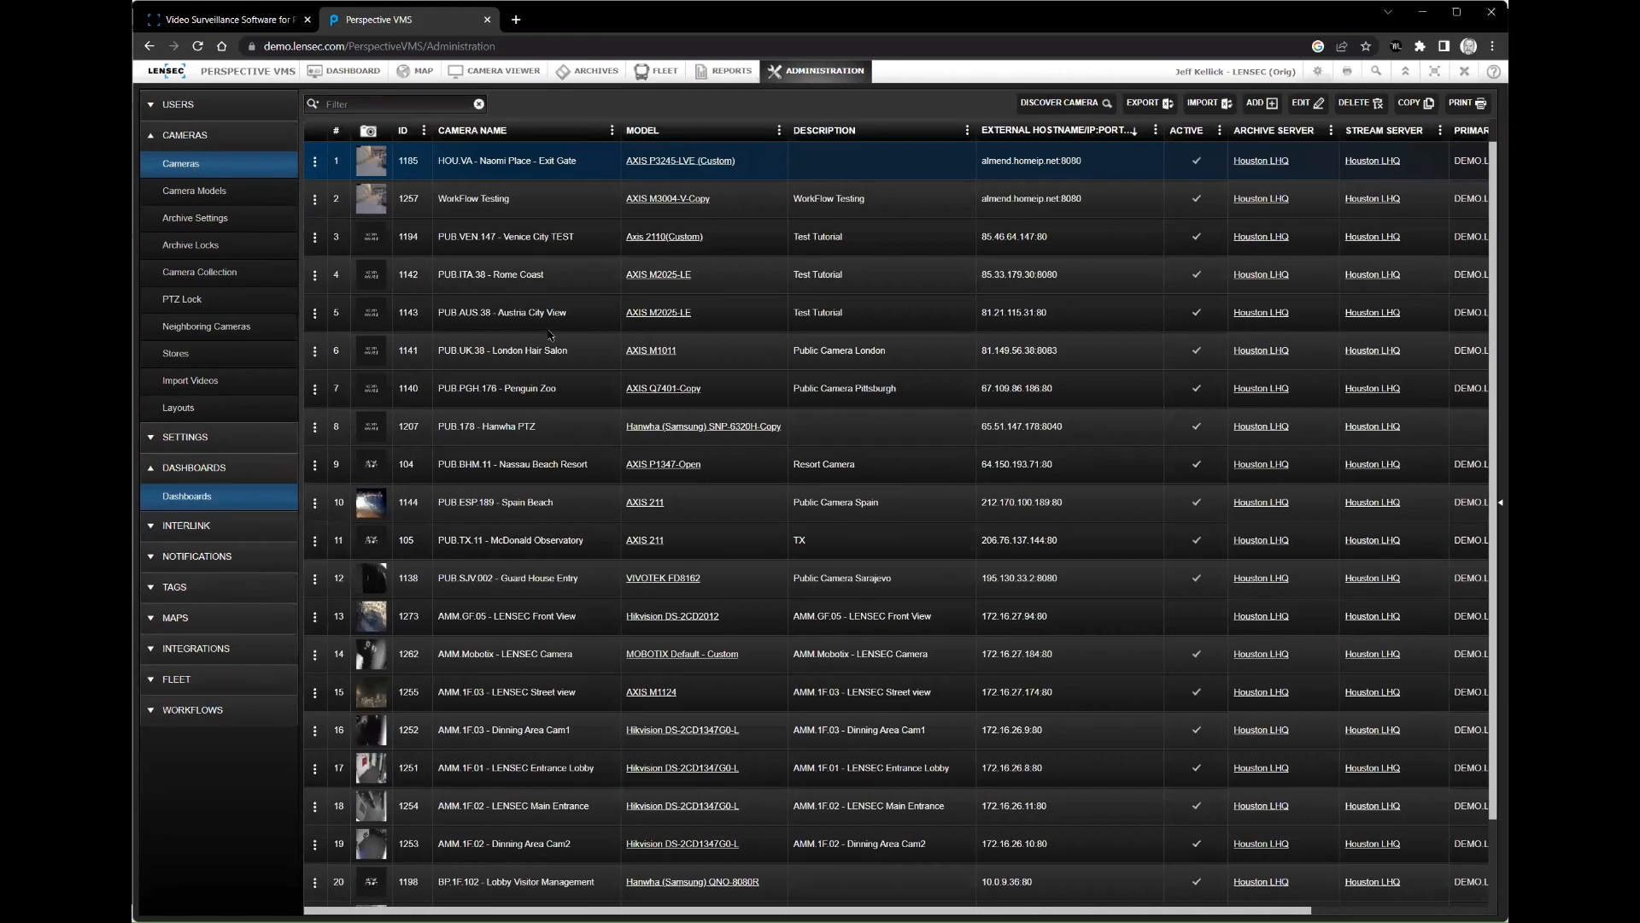
List the five configured dashboards, launching and closing the Attendance dashboard editor.
{"action": "left_click", "coordinate": [342, 72]}
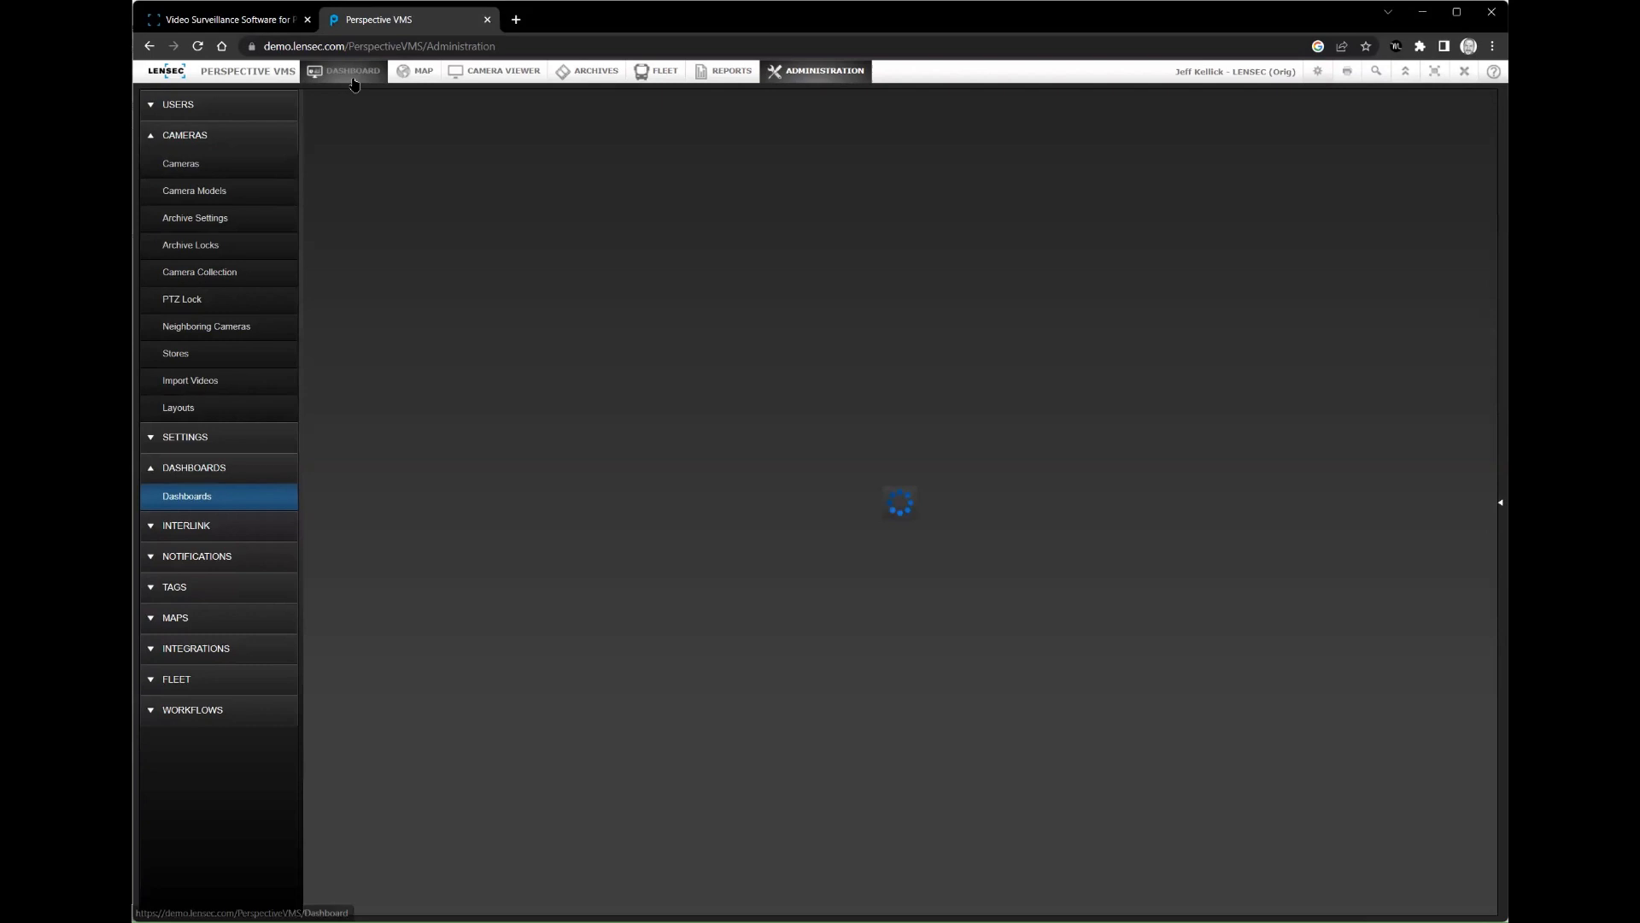
{"action": "left_click", "coordinate": [186, 495]}
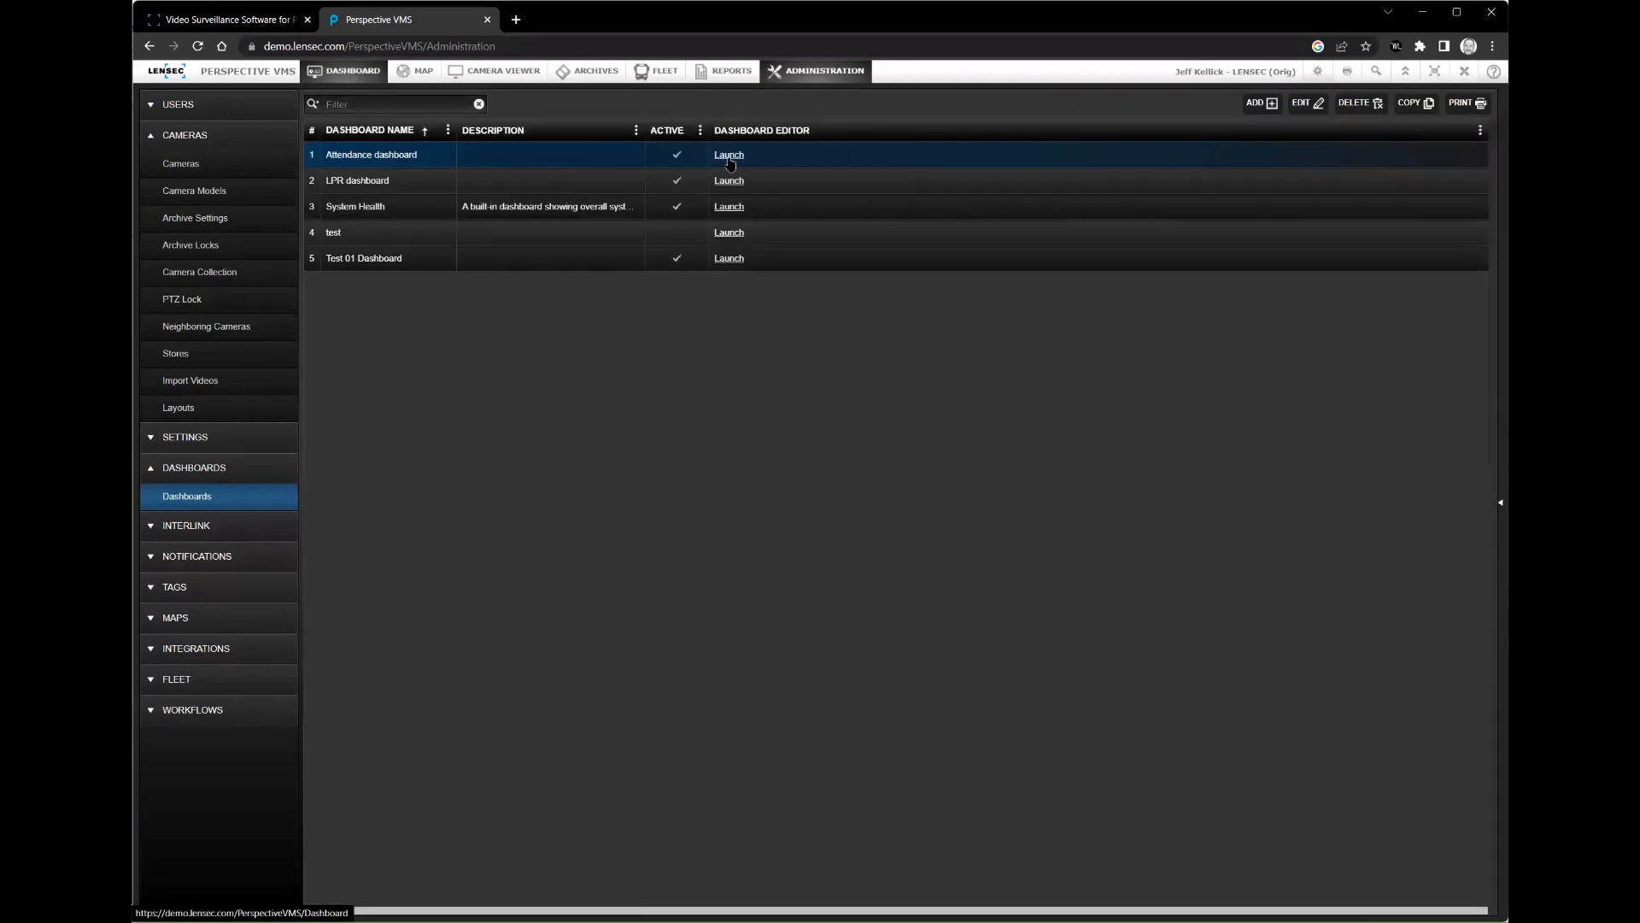
{"action": "left_click", "coordinate": [727, 154]}
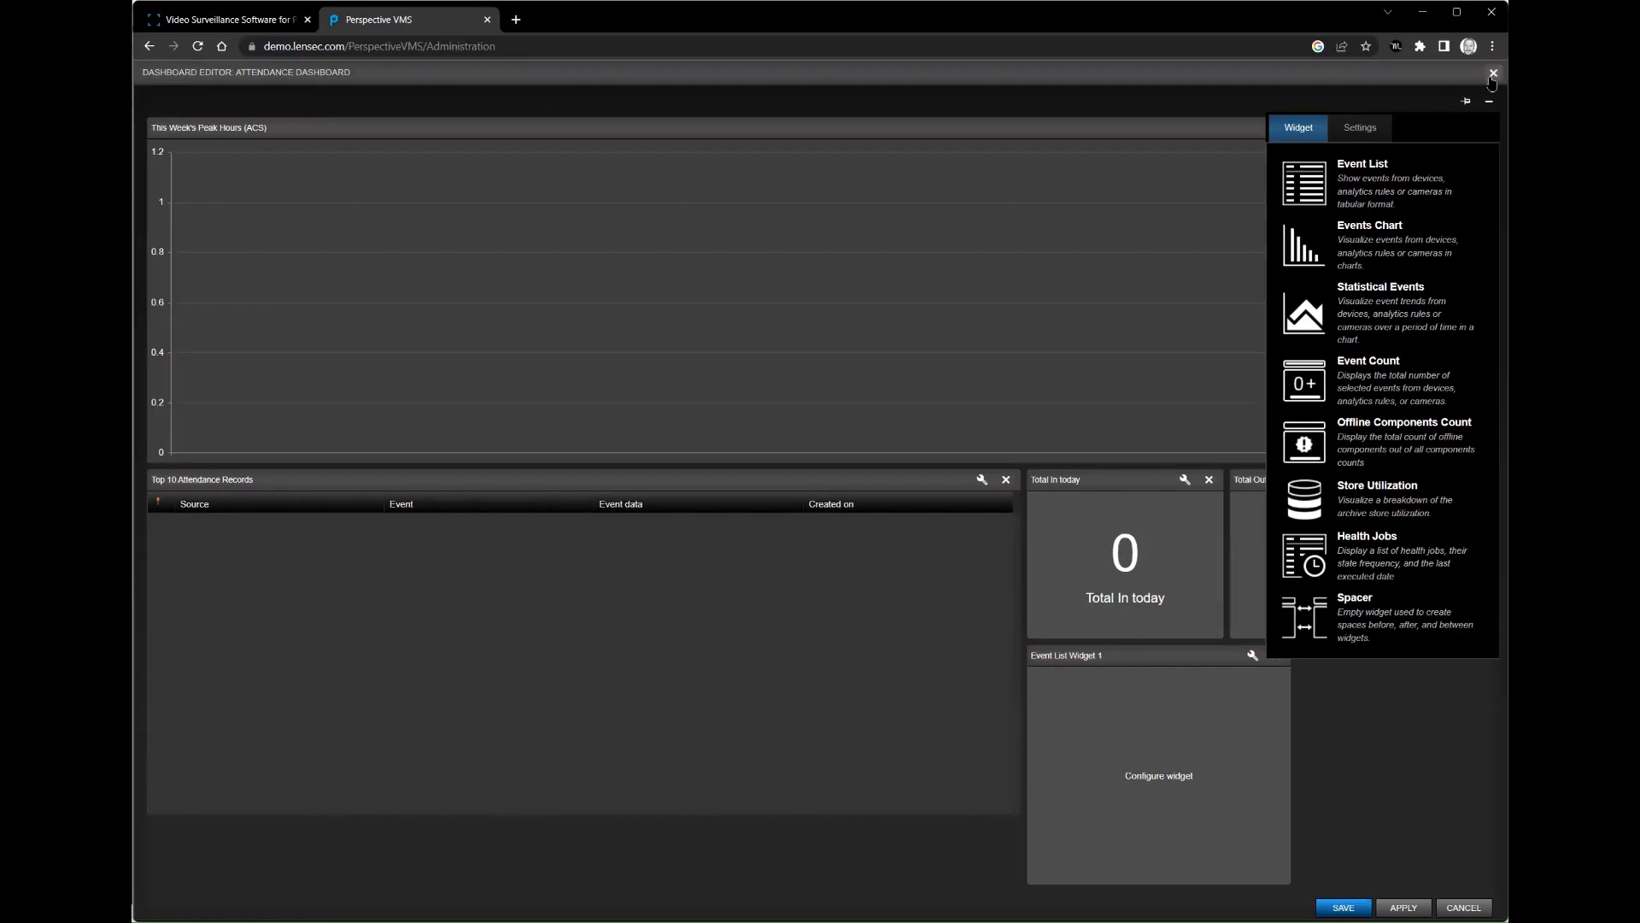
{"action": "left_click", "coordinate": [1491, 72]}
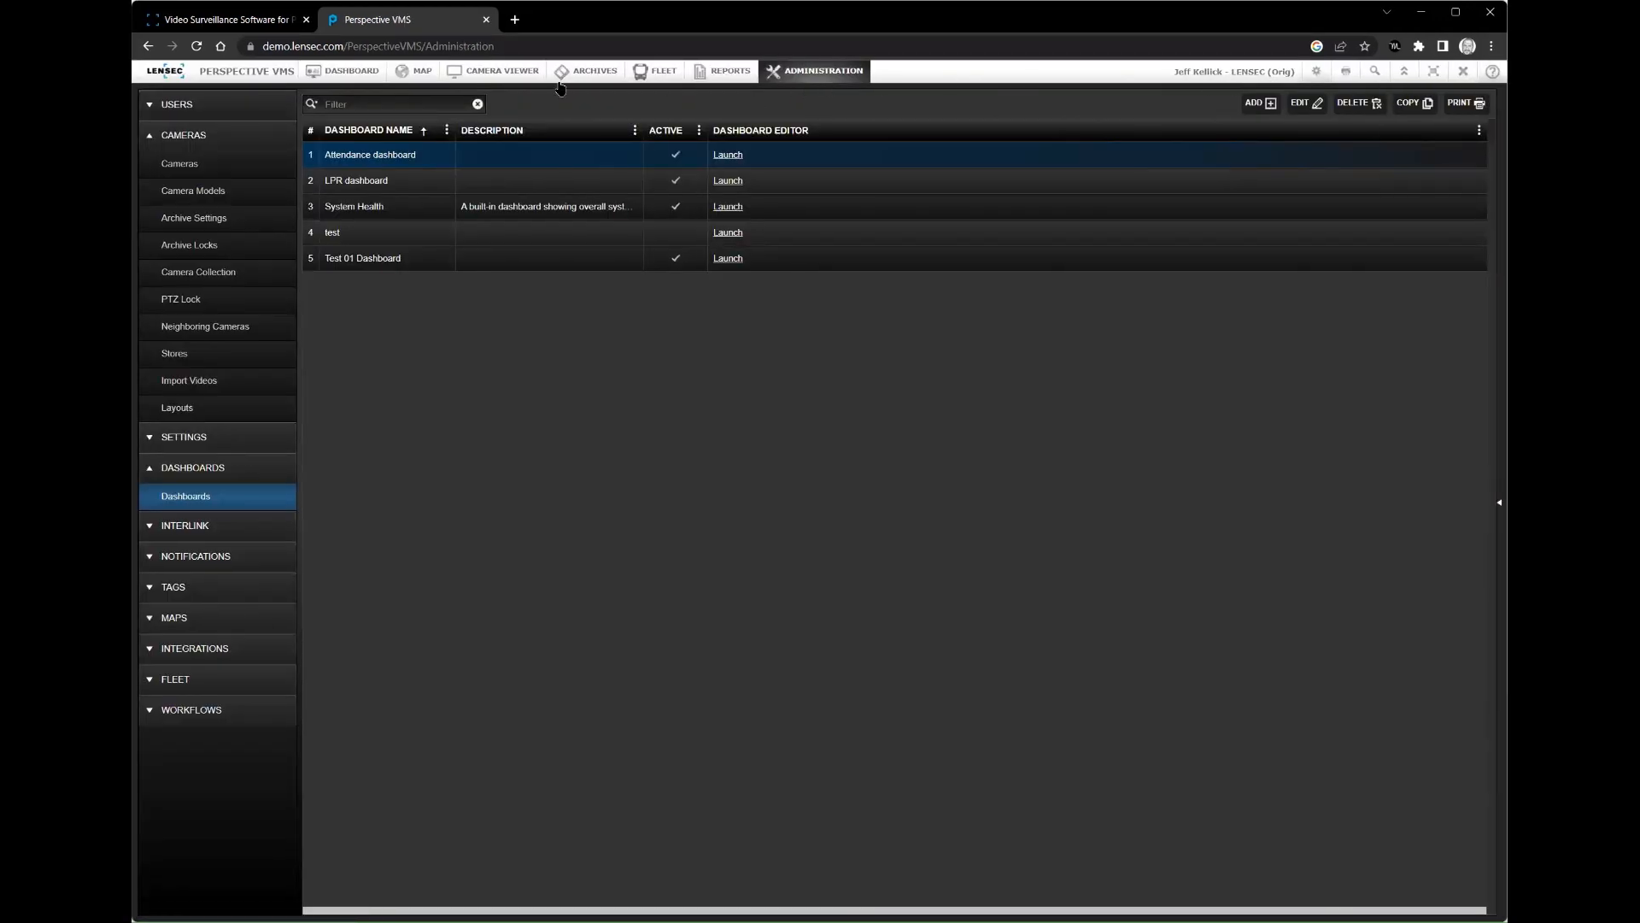